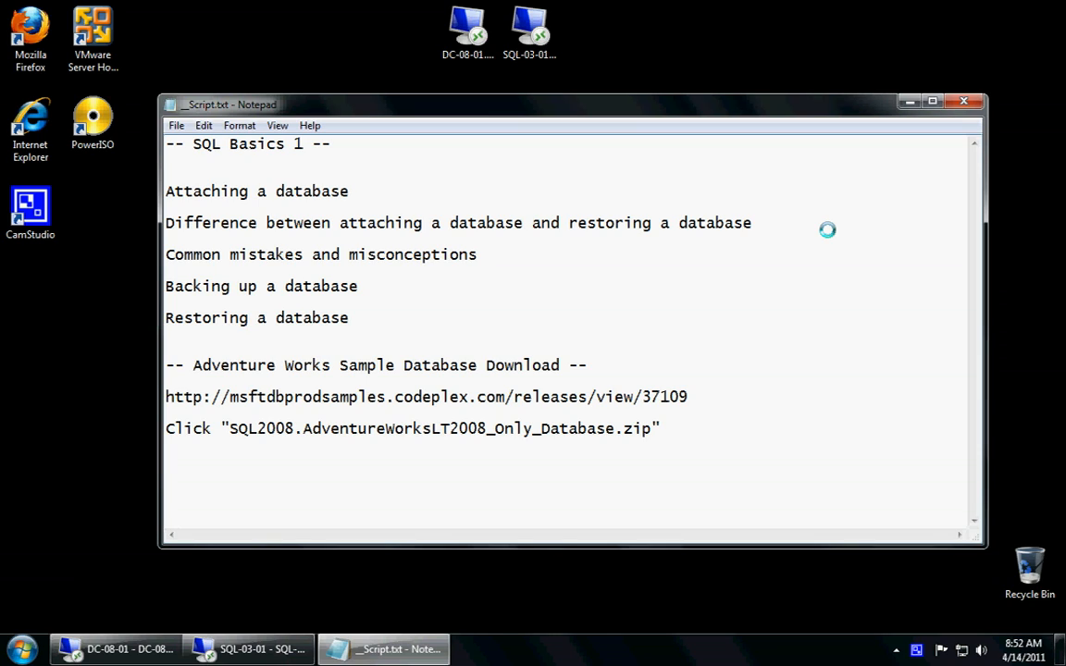
Switch from the Notepad lesson outline to the SQL-03-01 remote desktop
{"action": "left_click", "coordinate": [348, 191]}
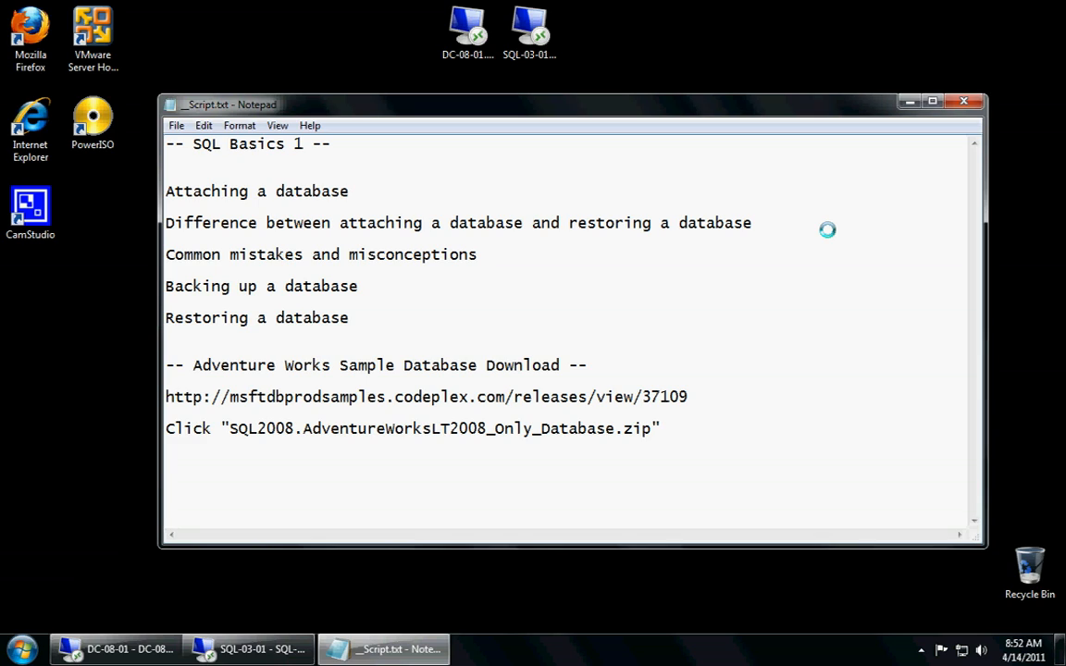
{"action": "left_click", "coordinate": [347, 190]}
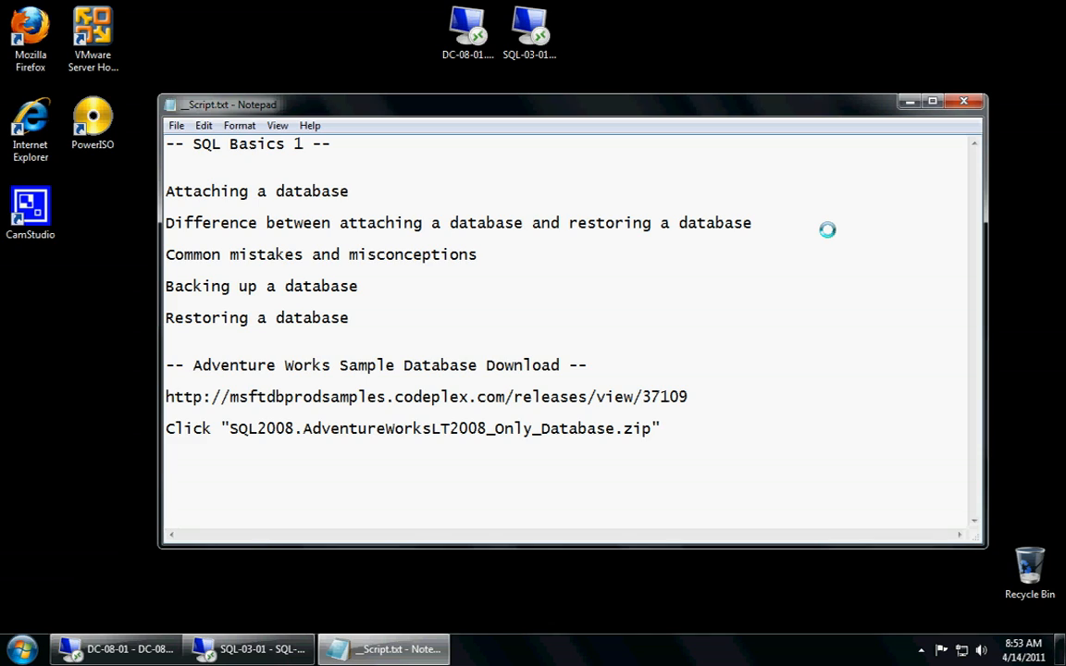
{"action": "mouse_move", "coordinate": [248, 648]}
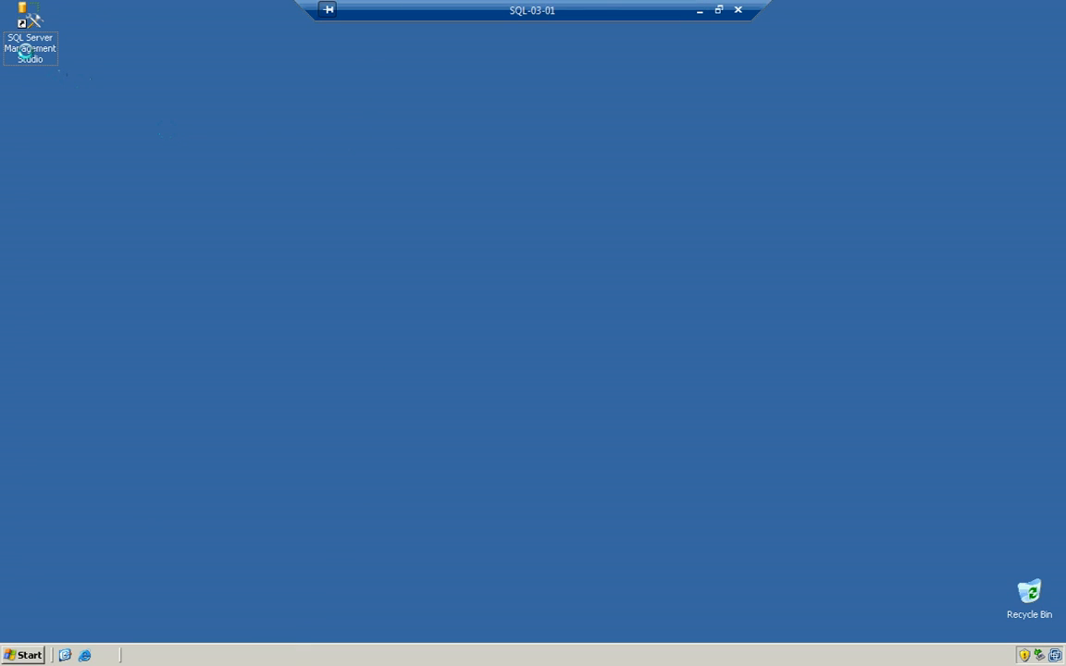
Launch SSMS and set the SQL-03-01 connection to SQL Server Authentication, login sa, with the password
{"action": "double_click", "coordinate": [30, 37]}
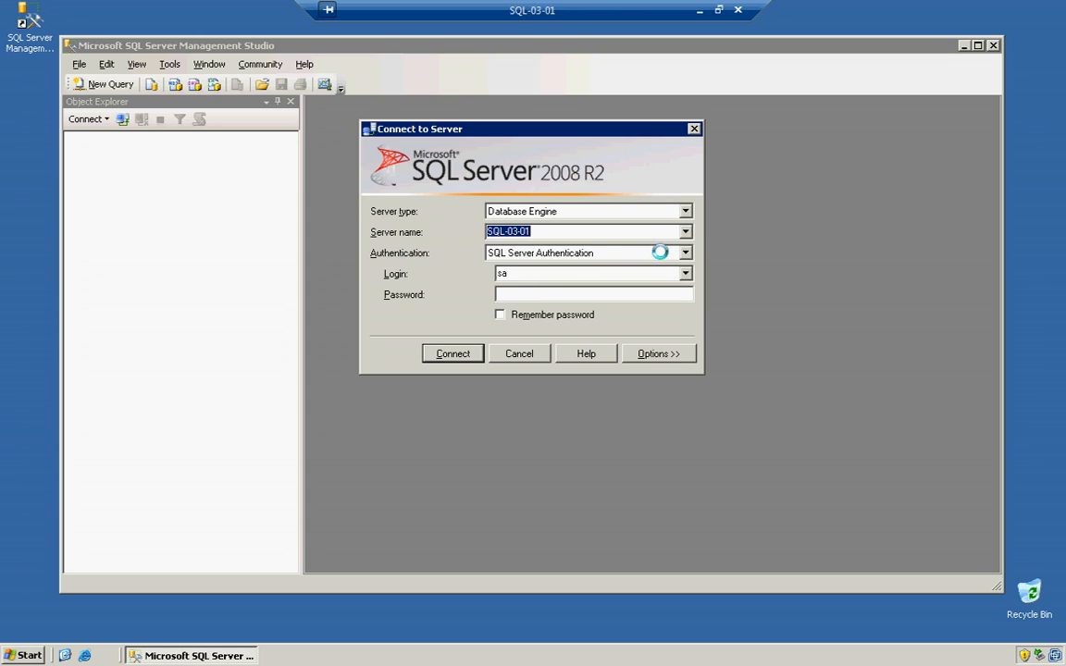
{"action": "left_click", "coordinate": [685, 252]}
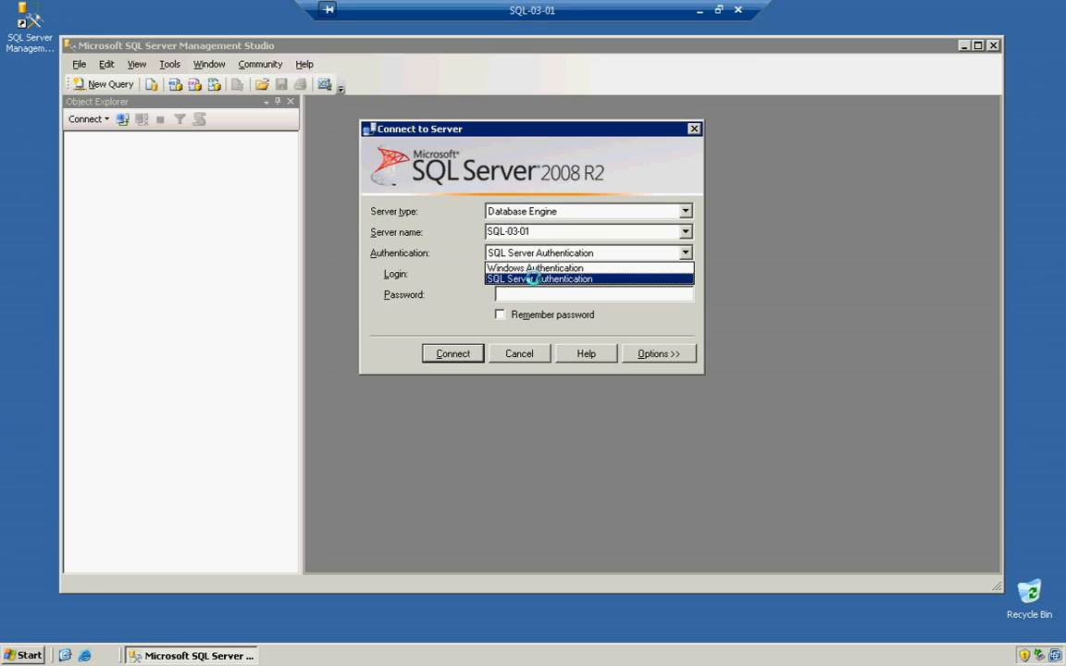
{"action": "mouse_move", "coordinate": [534, 268]}
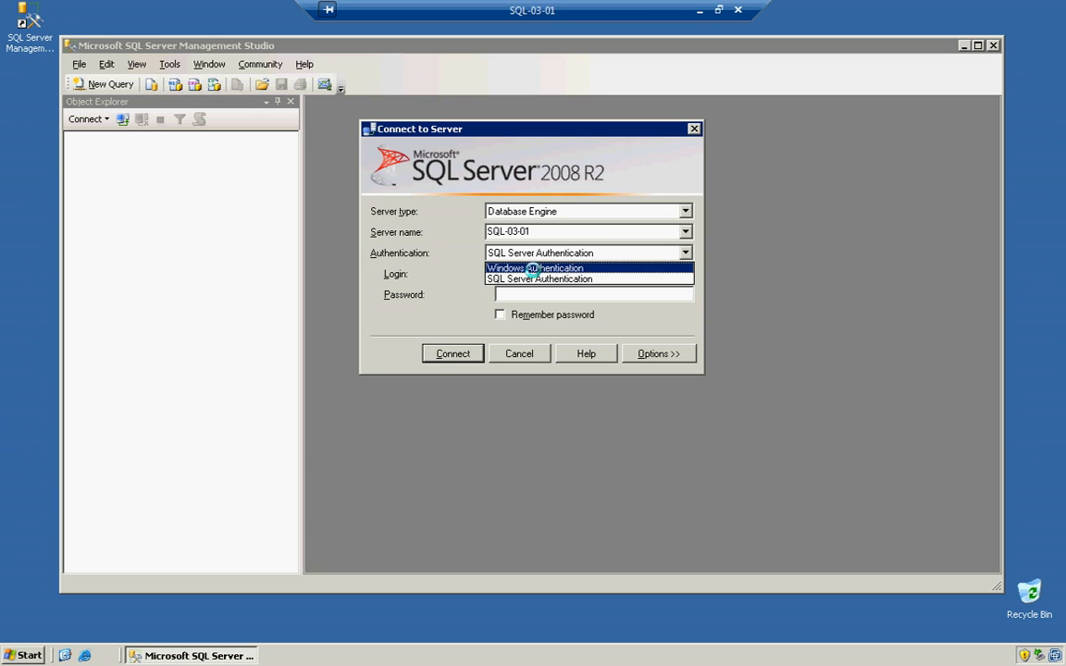
{"action": "left_click", "coordinate": [540, 277]}
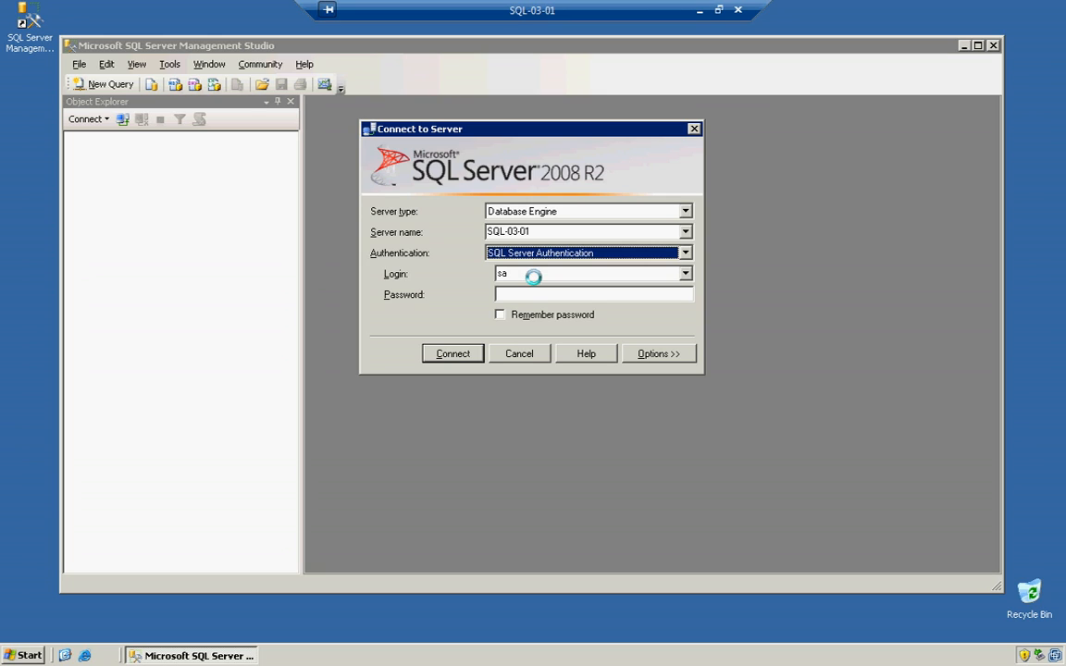
{"action": "left_click", "coordinate": [592, 294]}
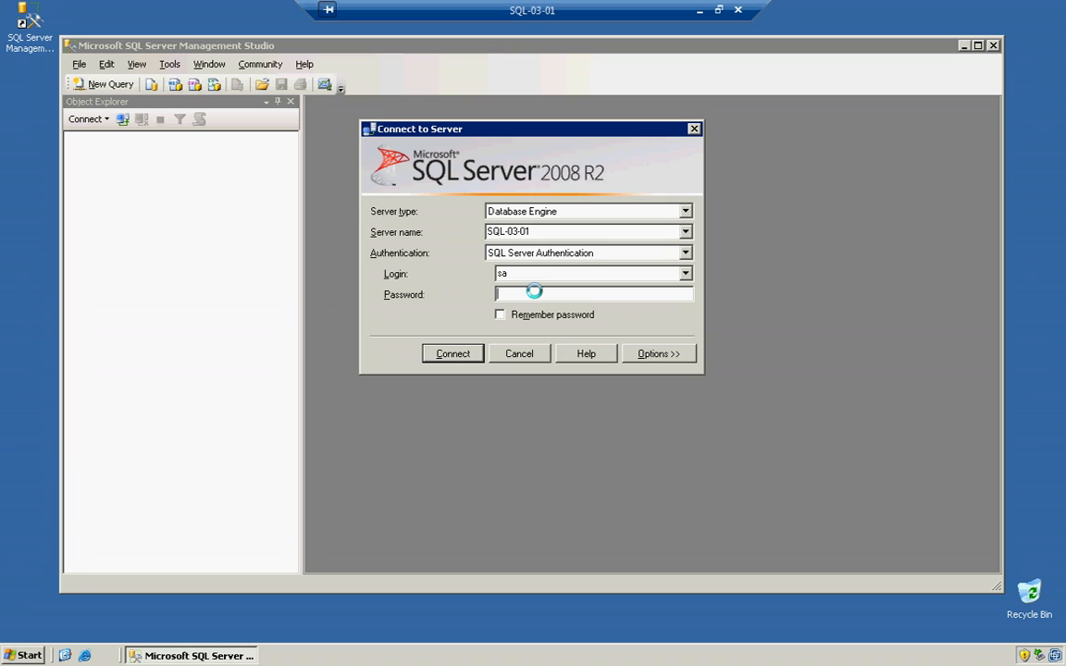
{"action": "type", "text": "password"}
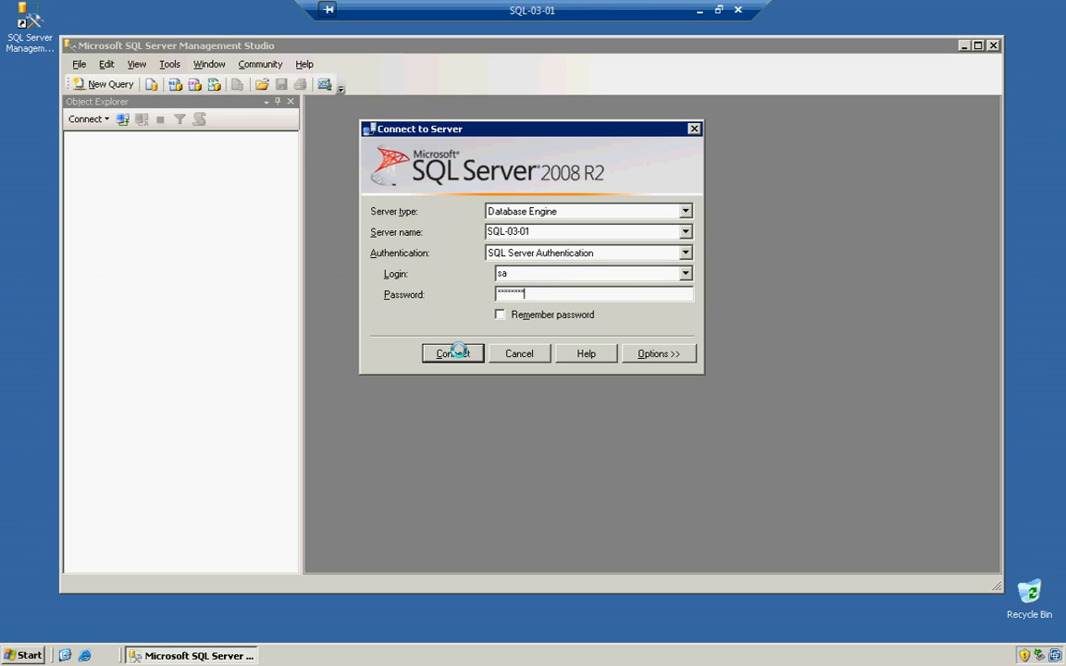
Connect to SQL-03-01 and expand its Databases folder in Object Explorer
{"action": "left_click", "coordinate": [451, 353]}
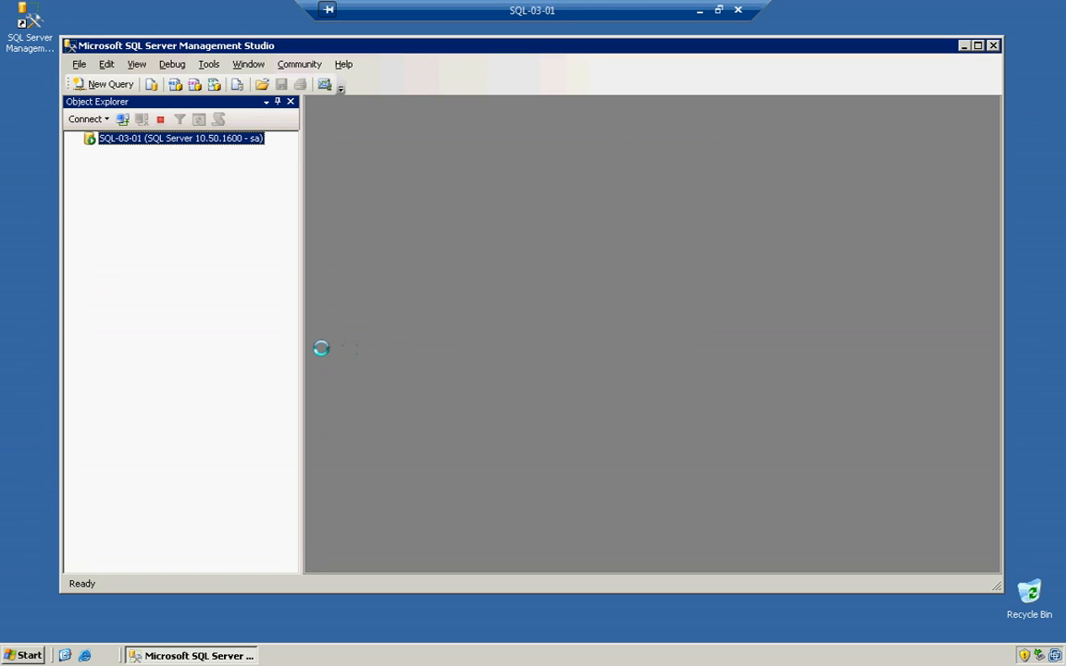
{"action": "left_click", "coordinate": [74, 137]}
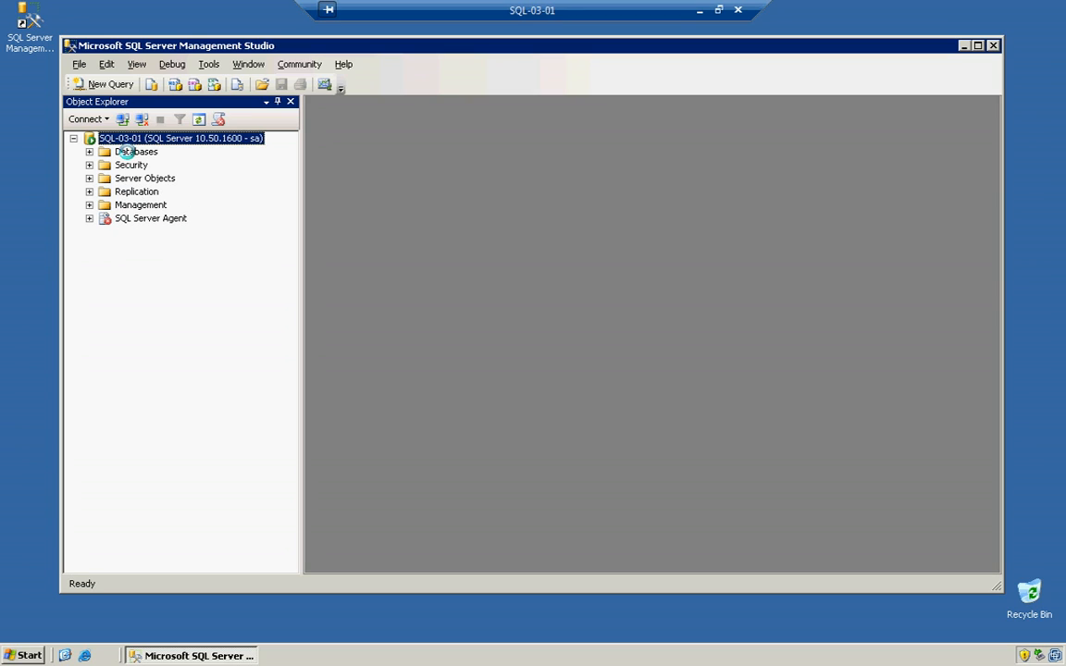
{"action": "left_click", "coordinate": [137, 152]}
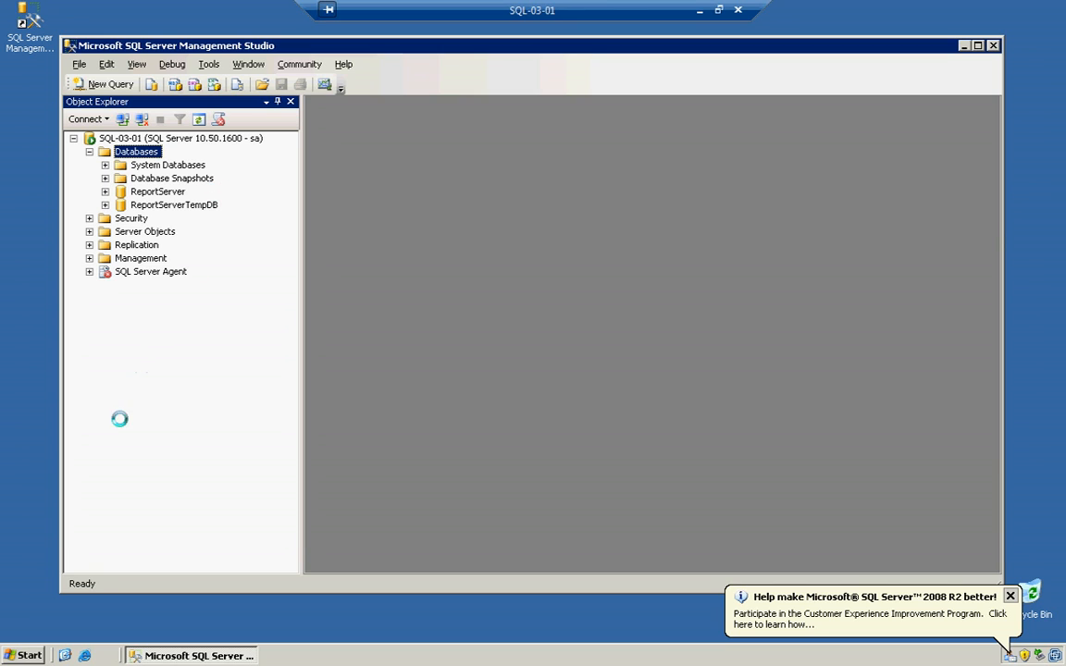
Browse Windows Explorer to C:\Program Files\Microsoft SQL Server
{"action": "left_click", "coordinate": [22, 655]}
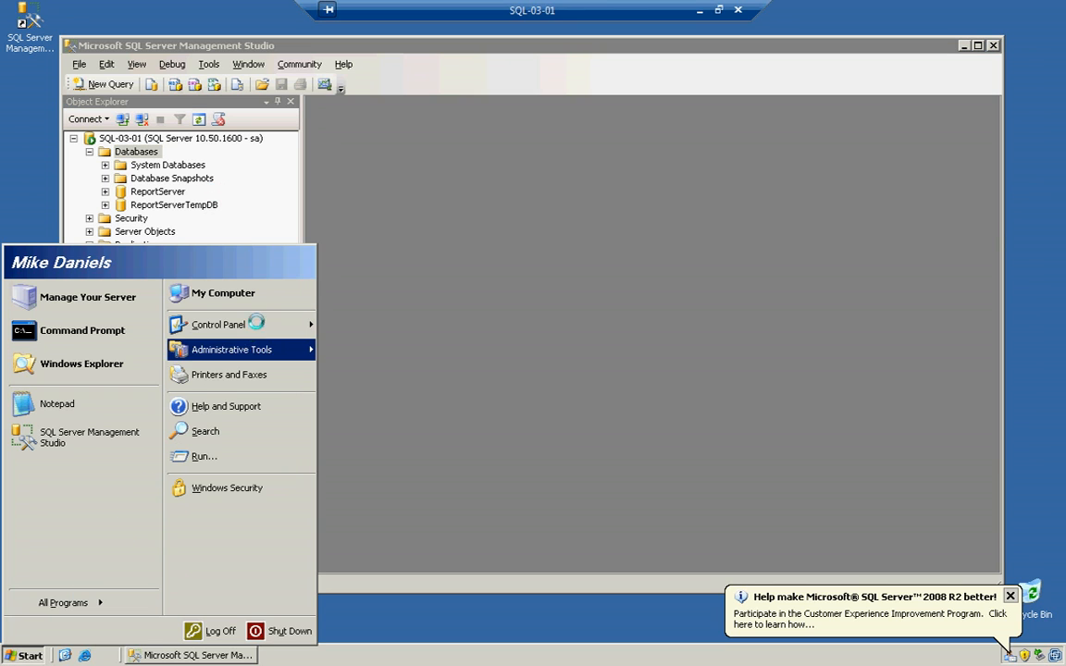
{"action": "left_click", "coordinate": [222, 292]}
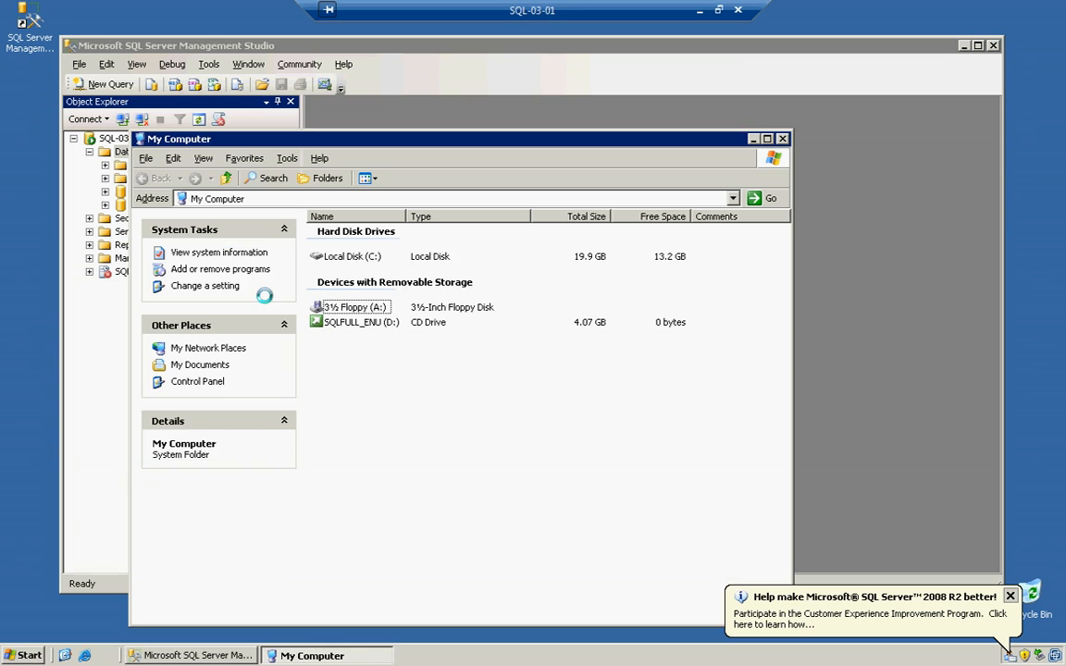
{"action": "left_click", "coordinate": [352, 256]}
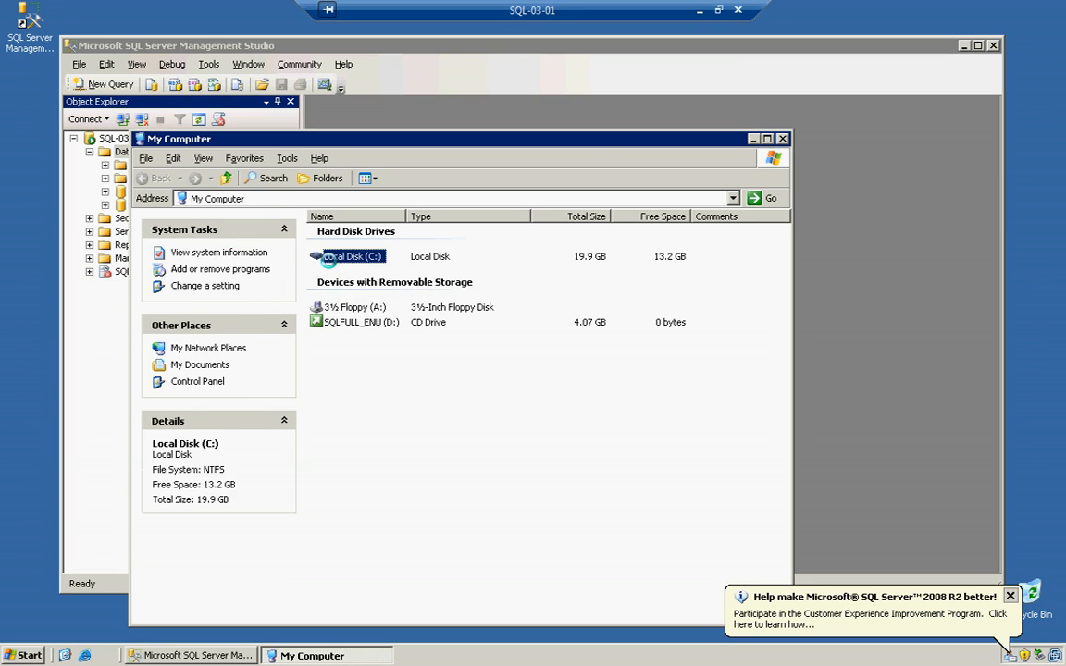
{"action": "double_click", "coordinate": [352, 256]}
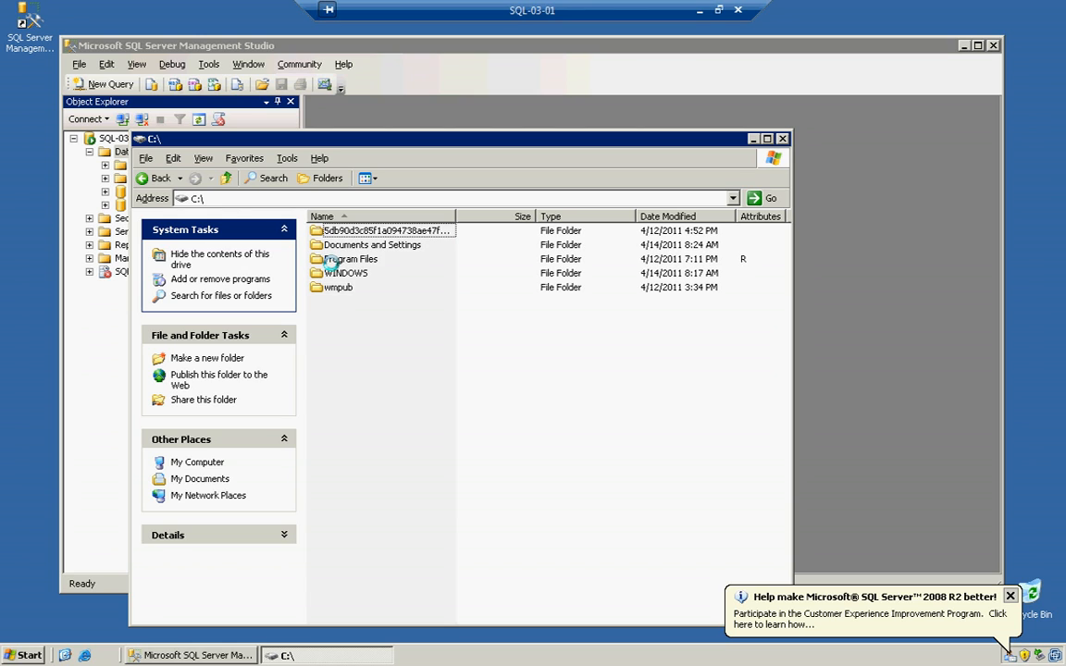
{"action": "double_click", "coordinate": [352, 259]}
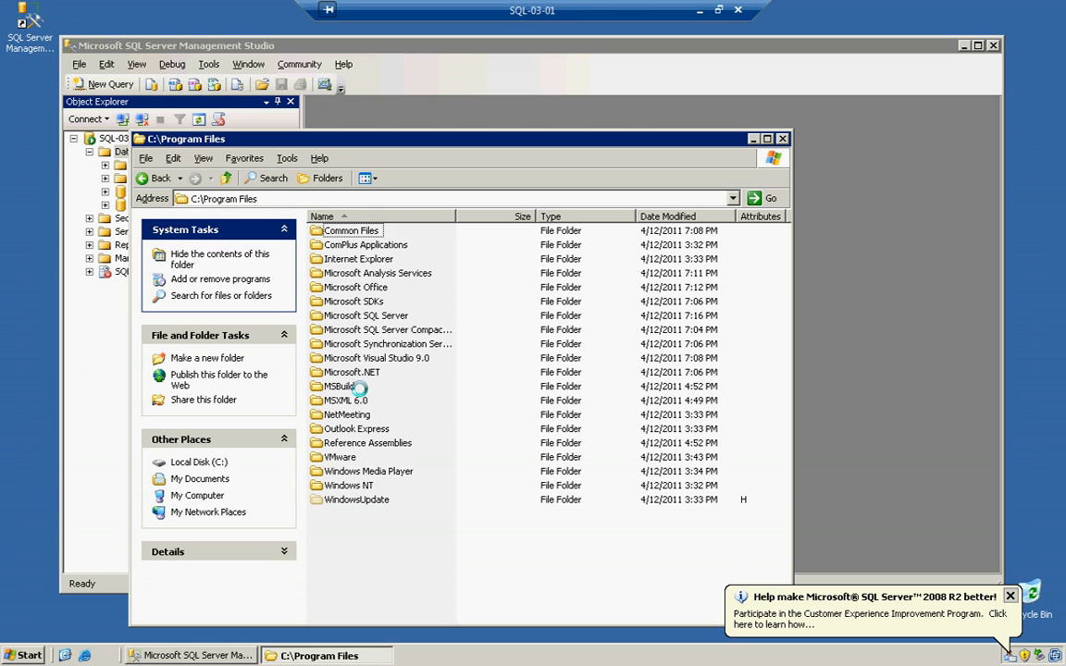
{"action": "double_click", "coordinate": [366, 315]}
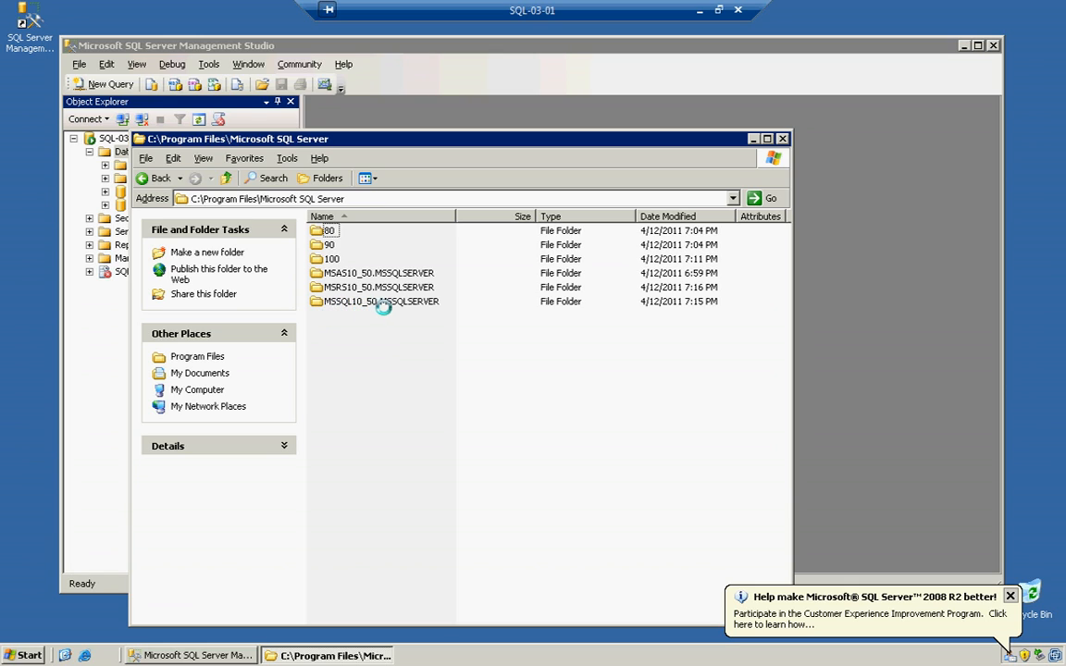
{"action": "mouse_move", "coordinate": [379, 301]}
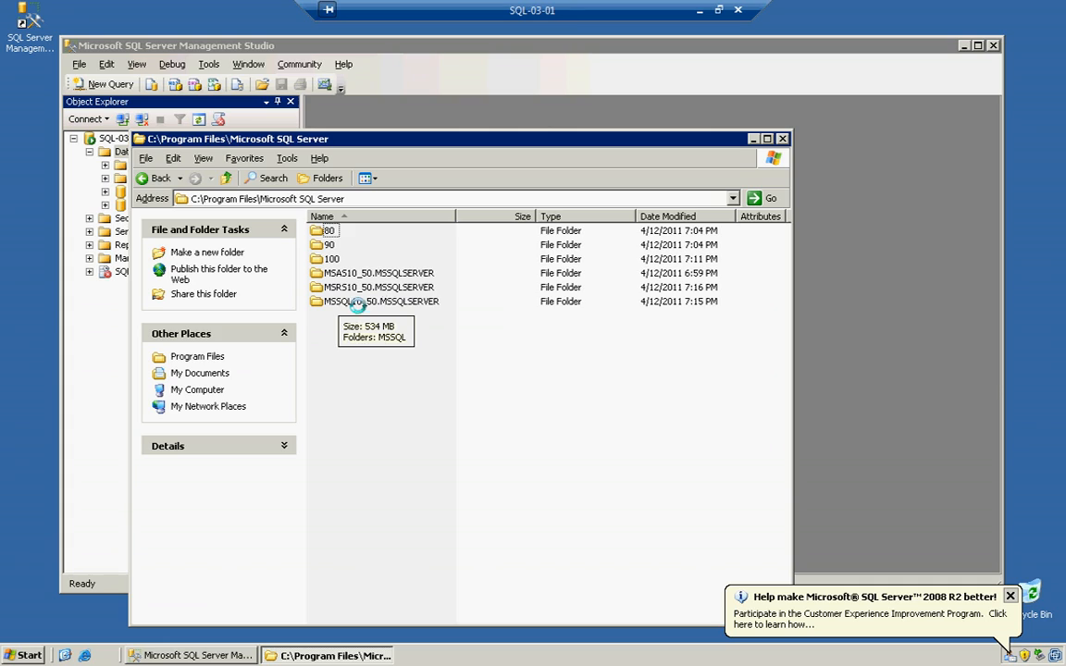
{"action": "mouse_move", "coordinate": [418, 306]}
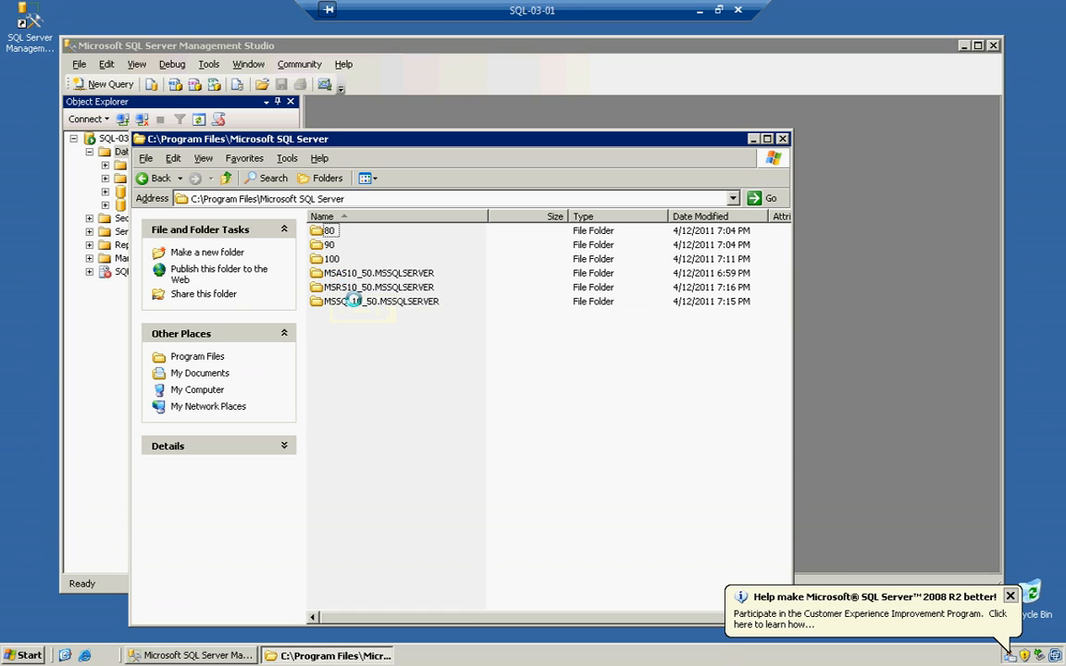
{"action": "mouse_move", "coordinate": [381, 299]}
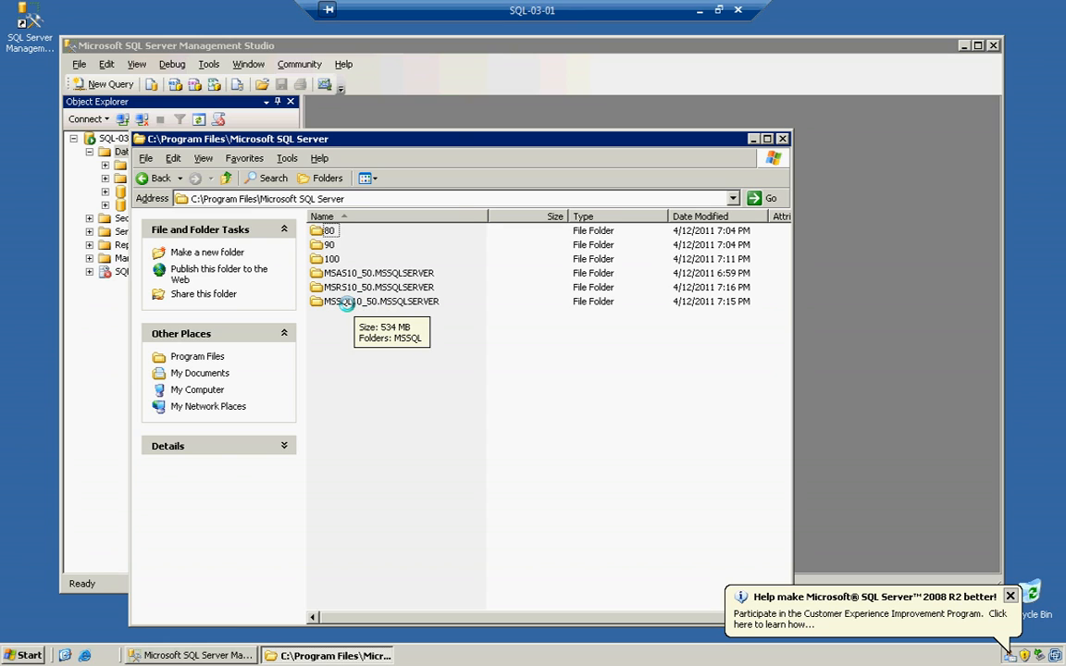
Go into MSSQL10_50.MSSQLSERVER\MSSQL and look over its Backup, DATA and Log subfolders
{"action": "double_click", "coordinate": [379, 300]}
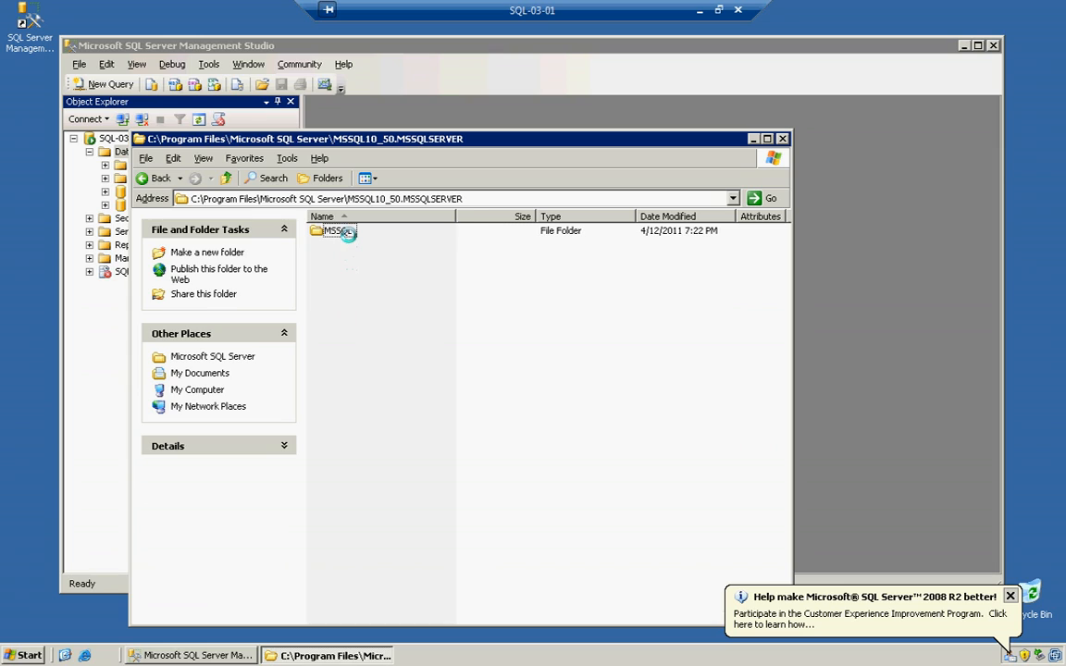
{"action": "mouse_move", "coordinate": [335, 230]}
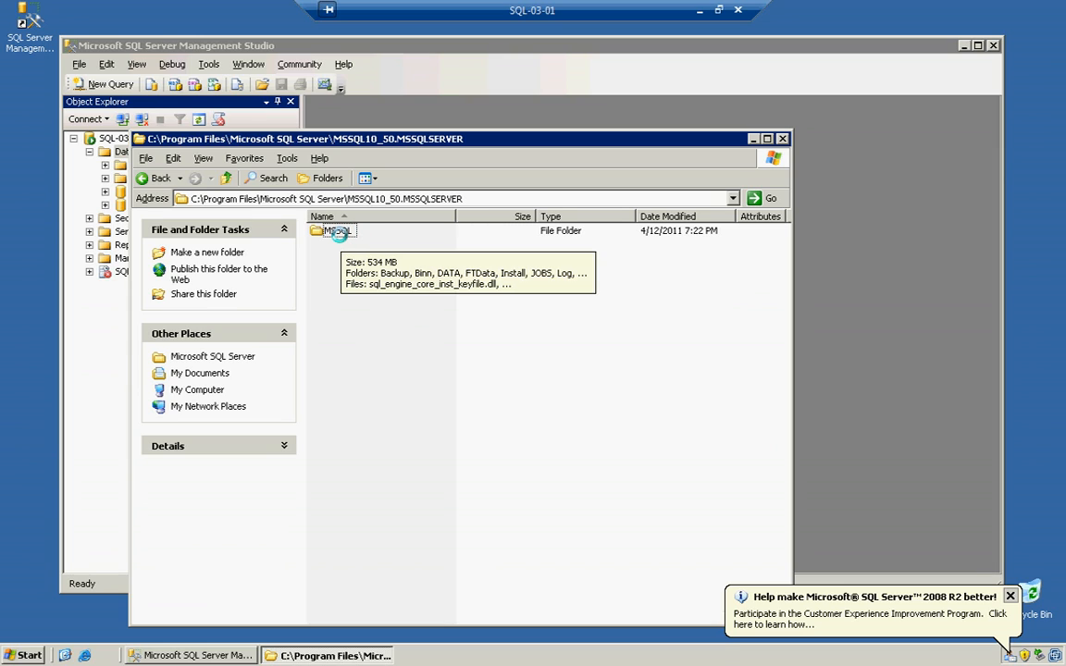
{"action": "double_click", "coordinate": [337, 229]}
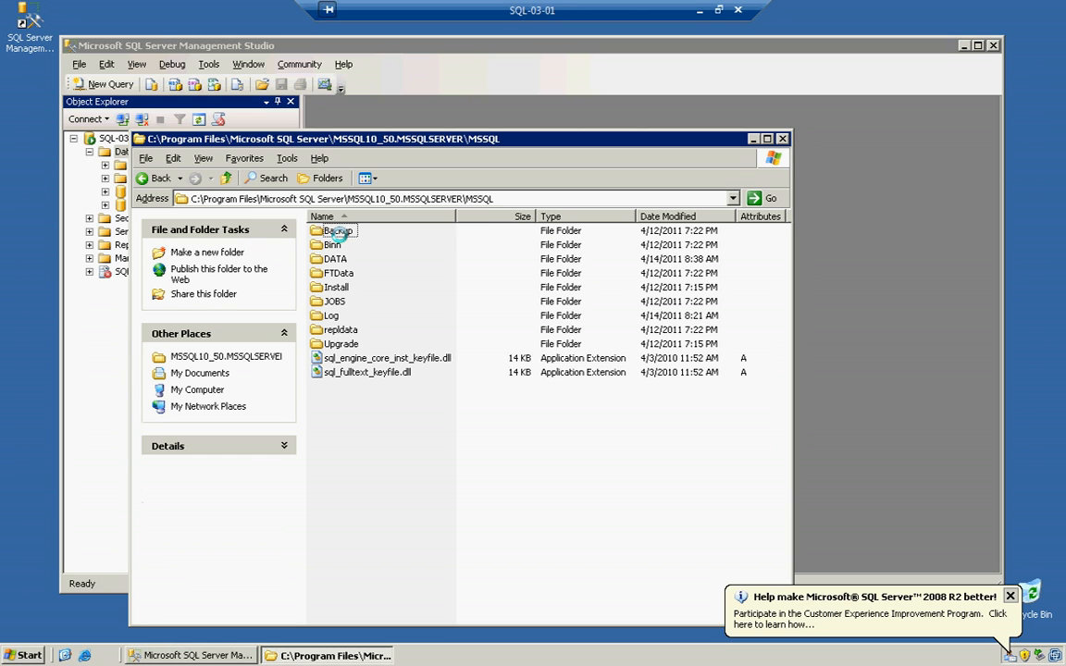
{"action": "mouse_move", "coordinate": [337, 370]}
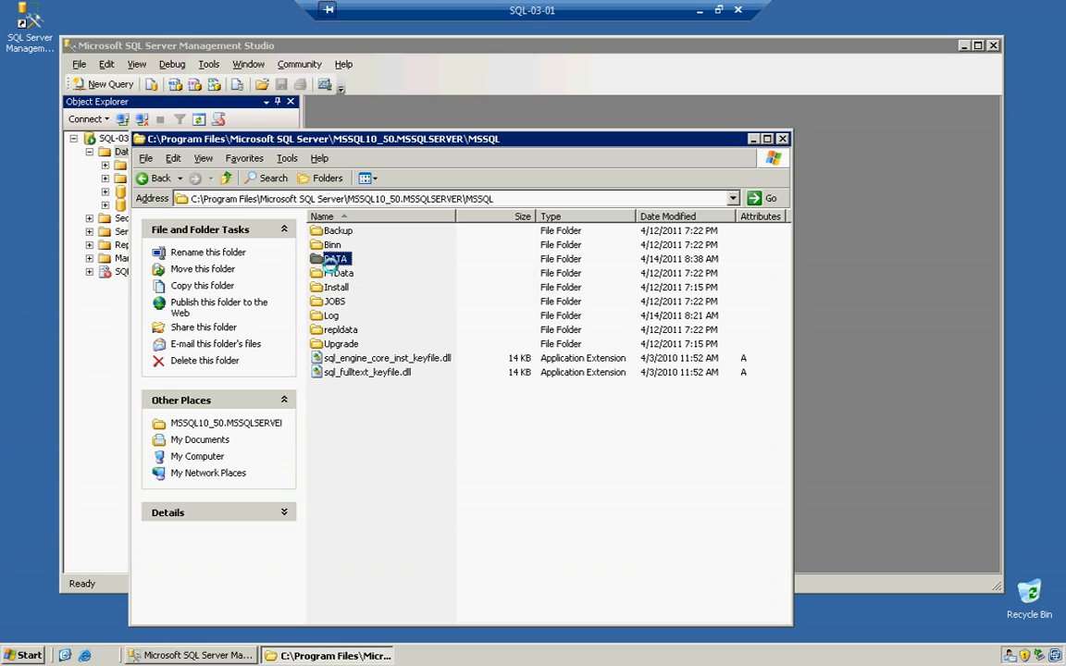
{"action": "left_click", "coordinate": [341, 272]}
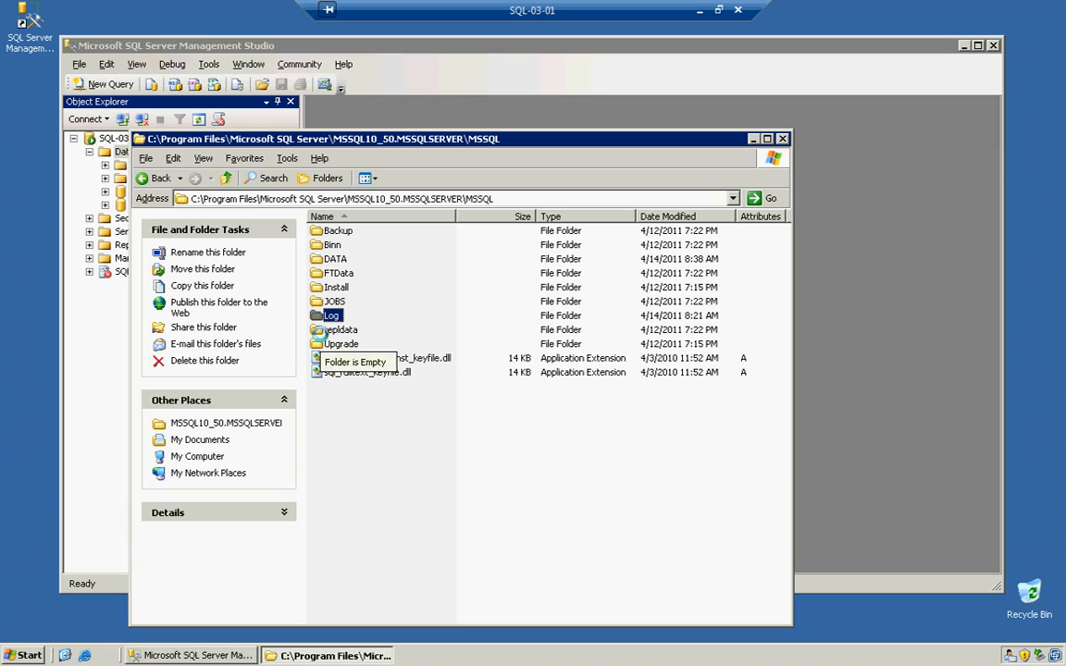
{"action": "left_click", "coordinate": [340, 343]}
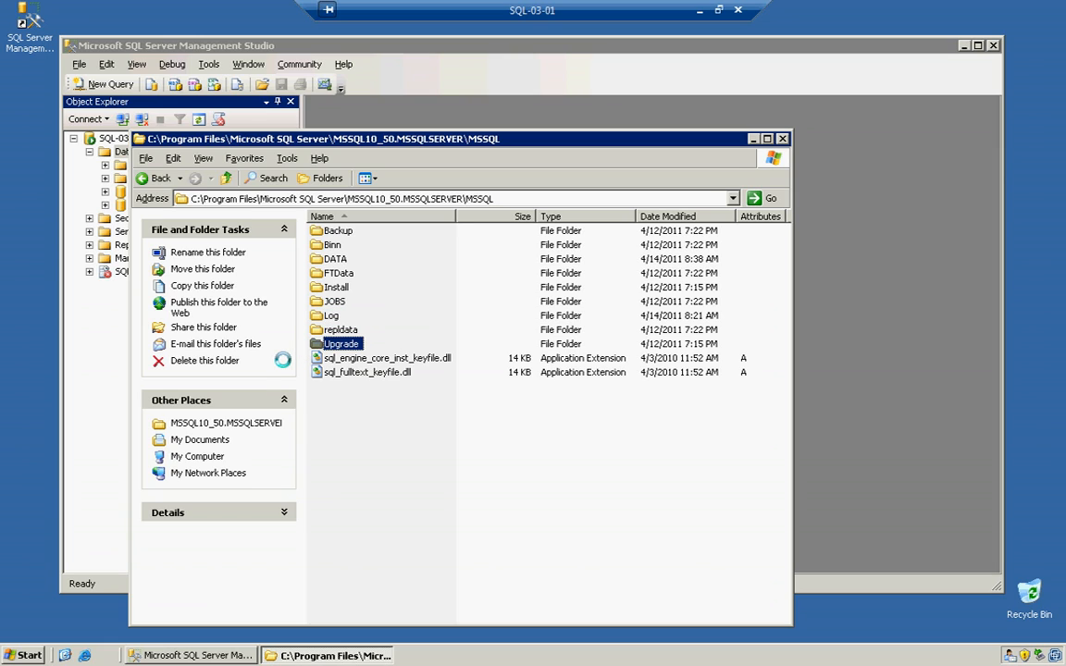
{"action": "mouse_move", "coordinate": [333, 268]}
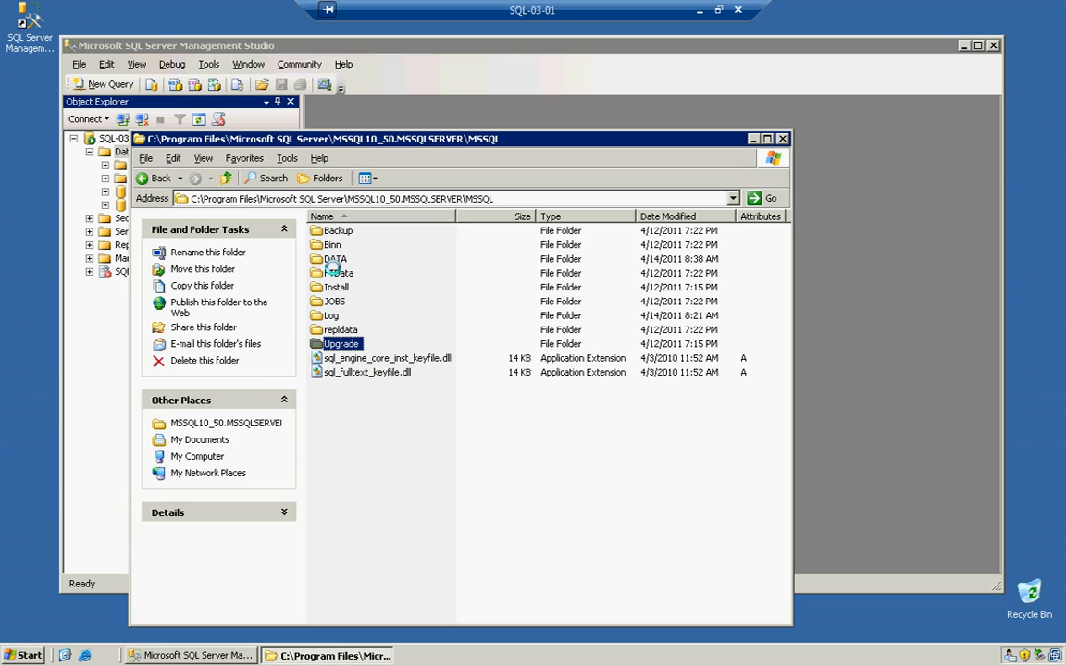
{"action": "mouse_move", "coordinate": [356, 229]}
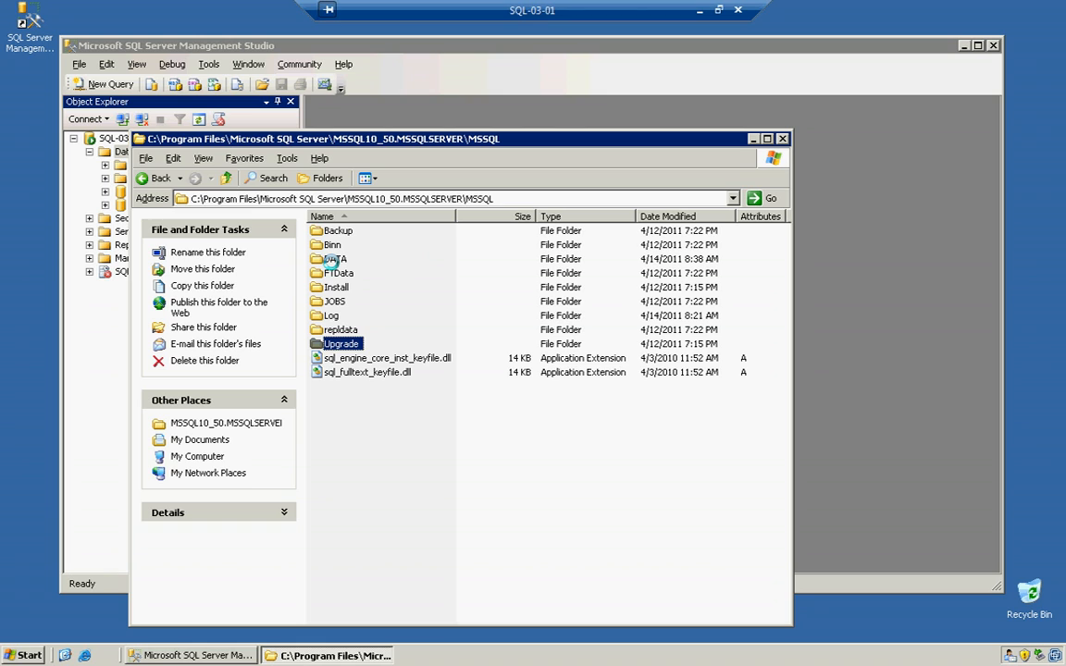
Enter the DATA folder and highlight the ReportServer database files
{"action": "double_click", "coordinate": [335, 259]}
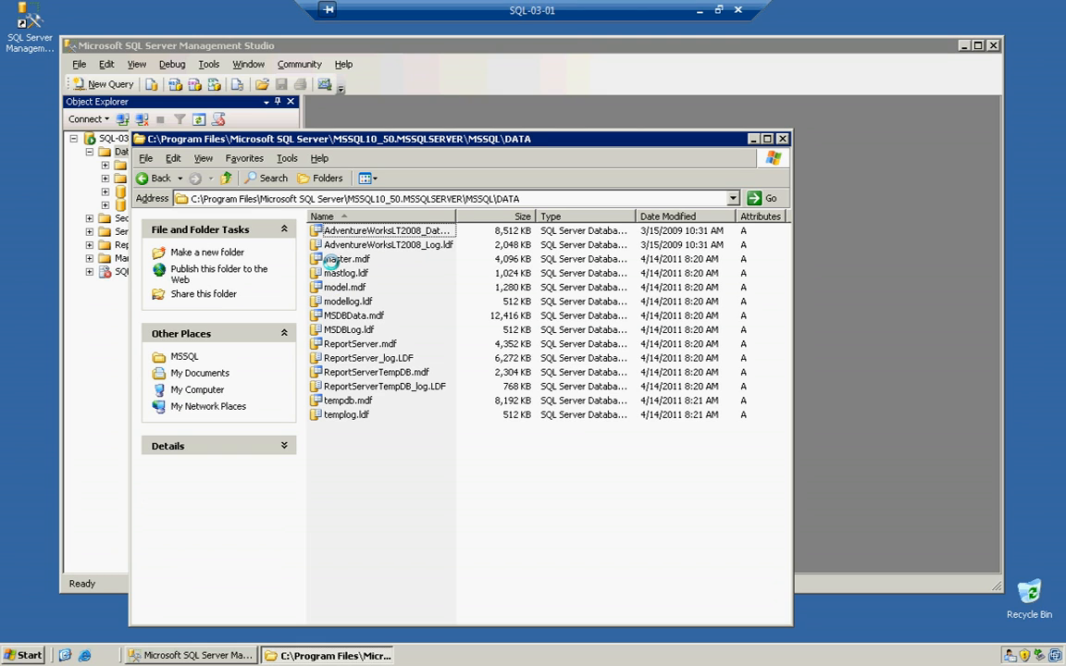
{"action": "mouse_move", "coordinate": [348, 418]}
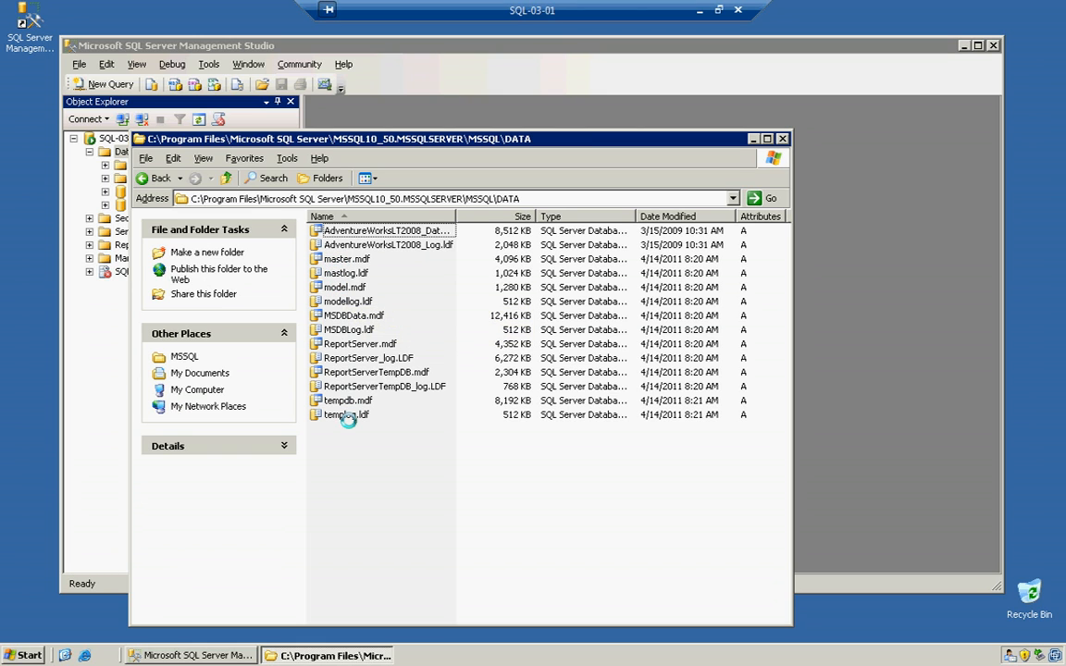
{"action": "mouse_move", "coordinate": [347, 414]}
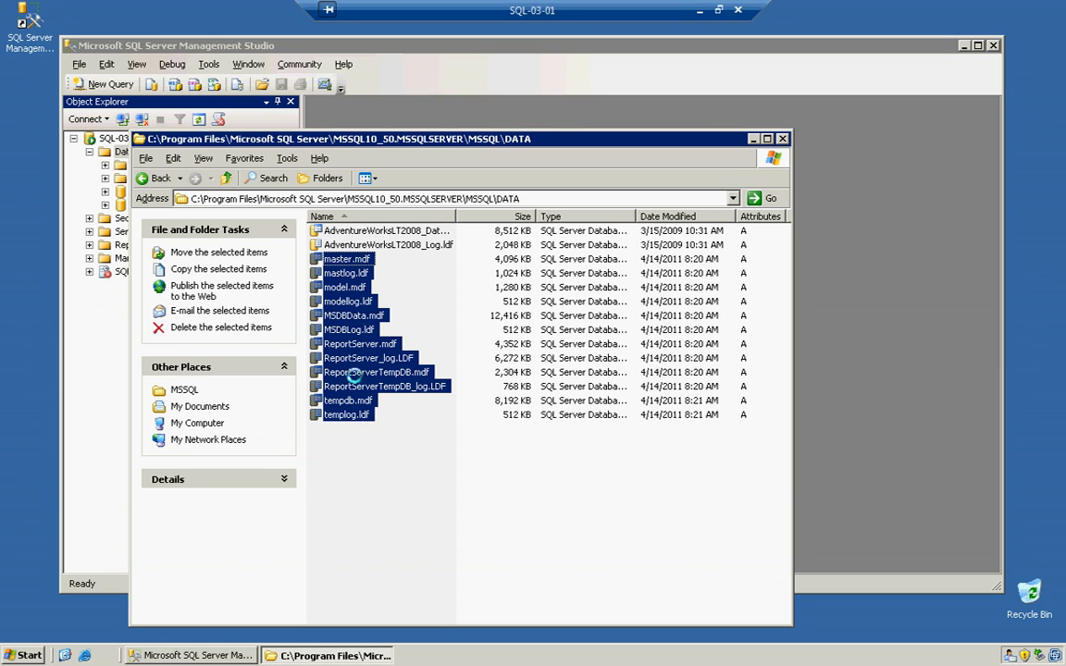
{"action": "left_click", "coordinate": [359, 342]}
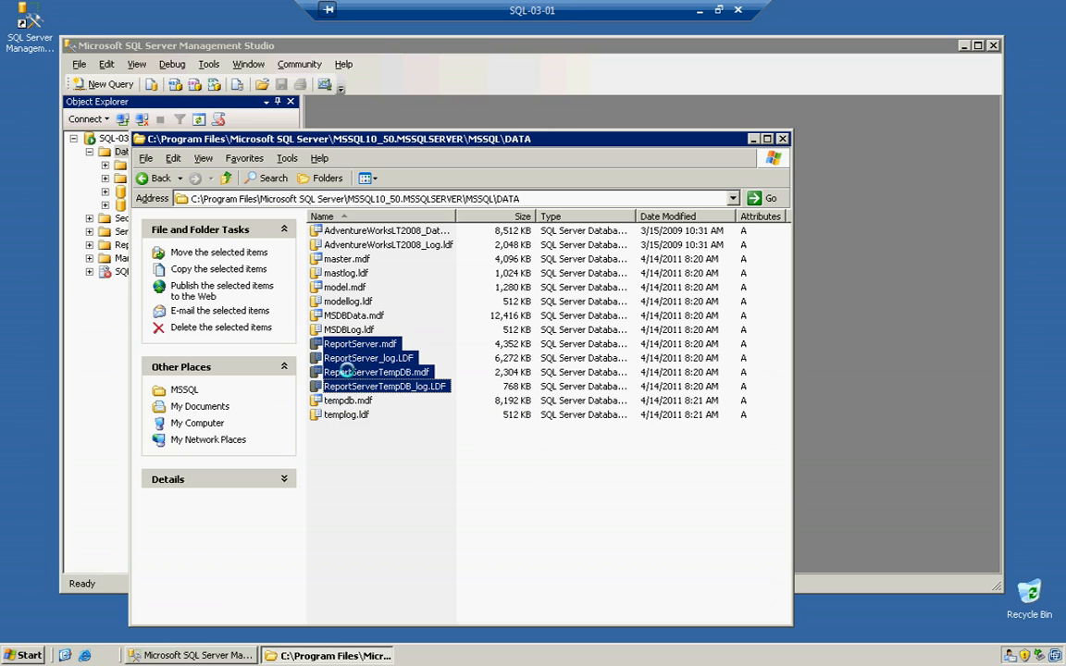
{"action": "mouse_move", "coordinate": [378, 372]}
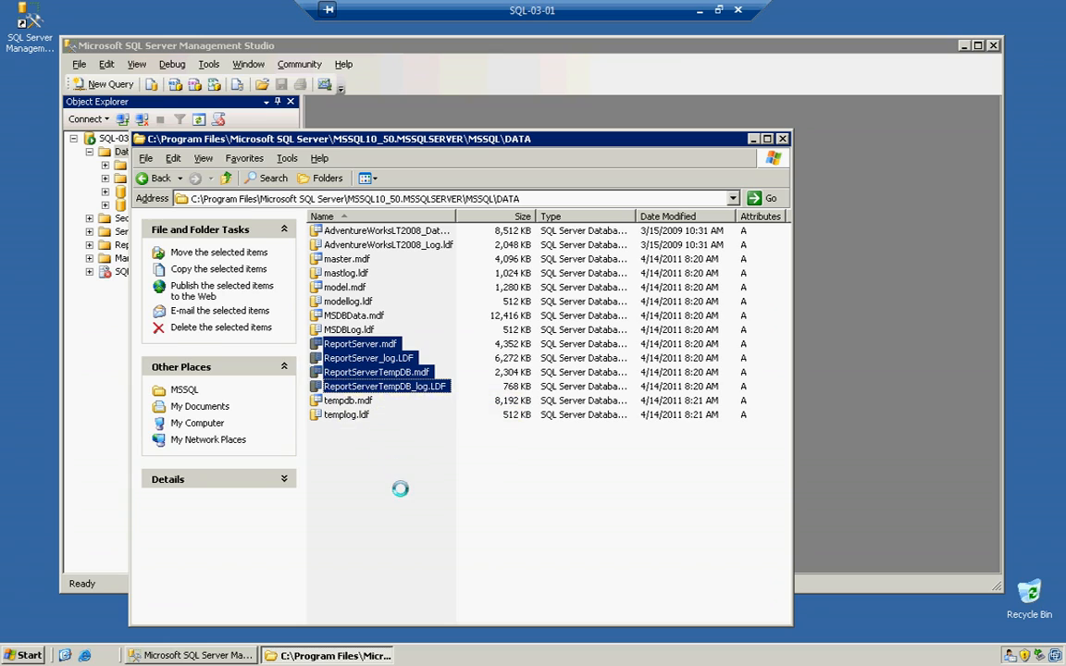
Point out AdventureWorksLT2008_Data.mdf and AdventureWorksLT2008_Log.ldf in the DATA folder
{"action": "left_click", "coordinate": [388, 245]}
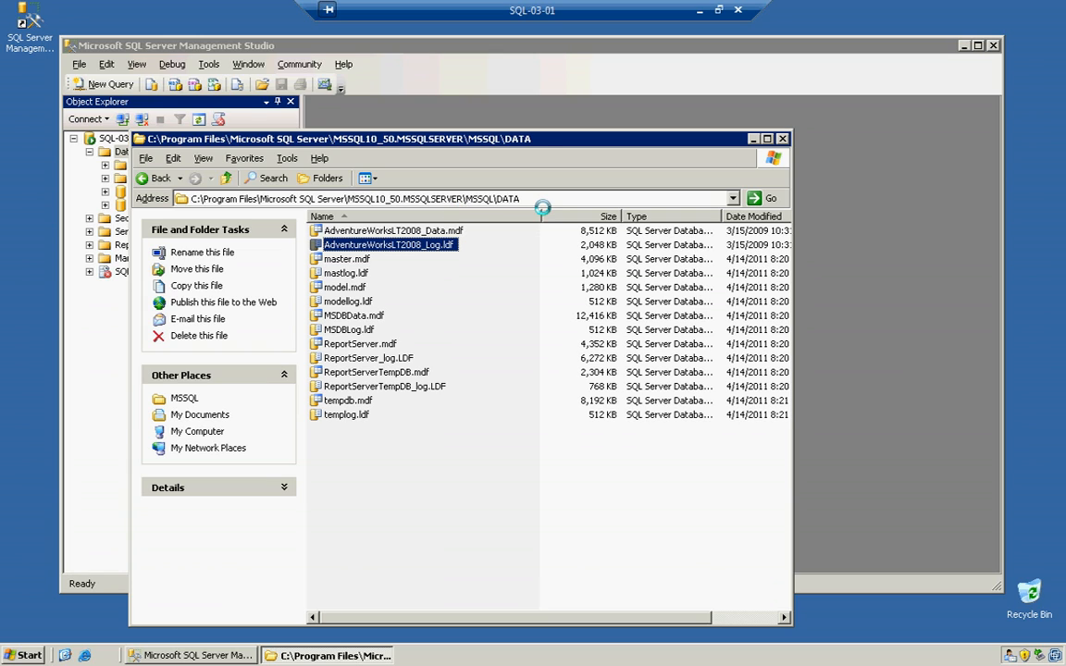
{"action": "left_click", "coordinate": [392, 230]}
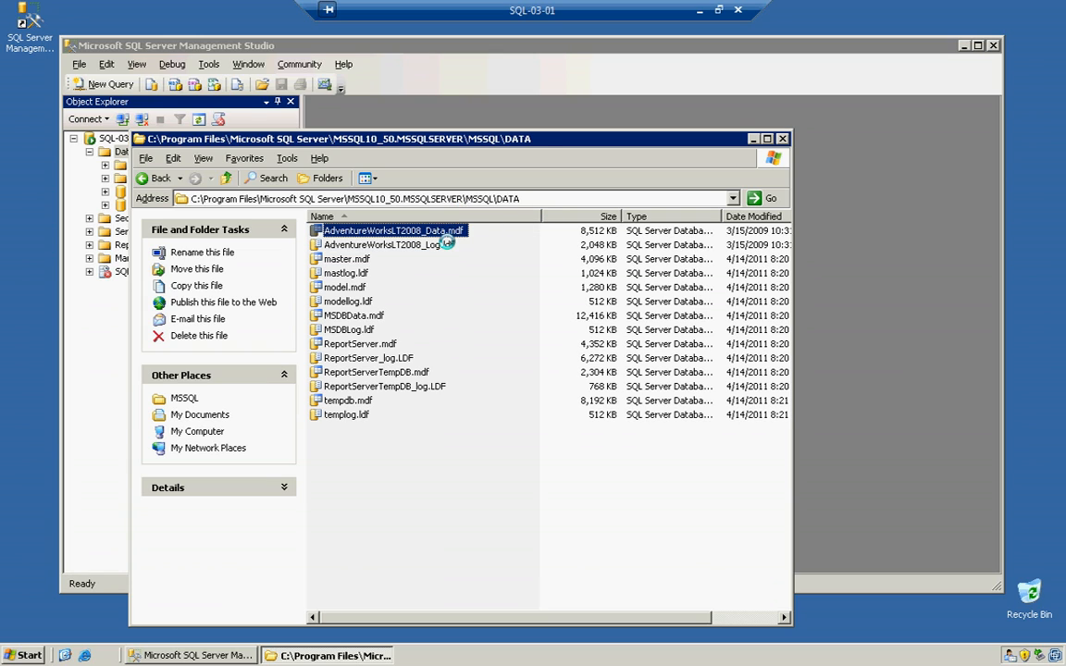
{"action": "left_click", "coordinate": [385, 244]}
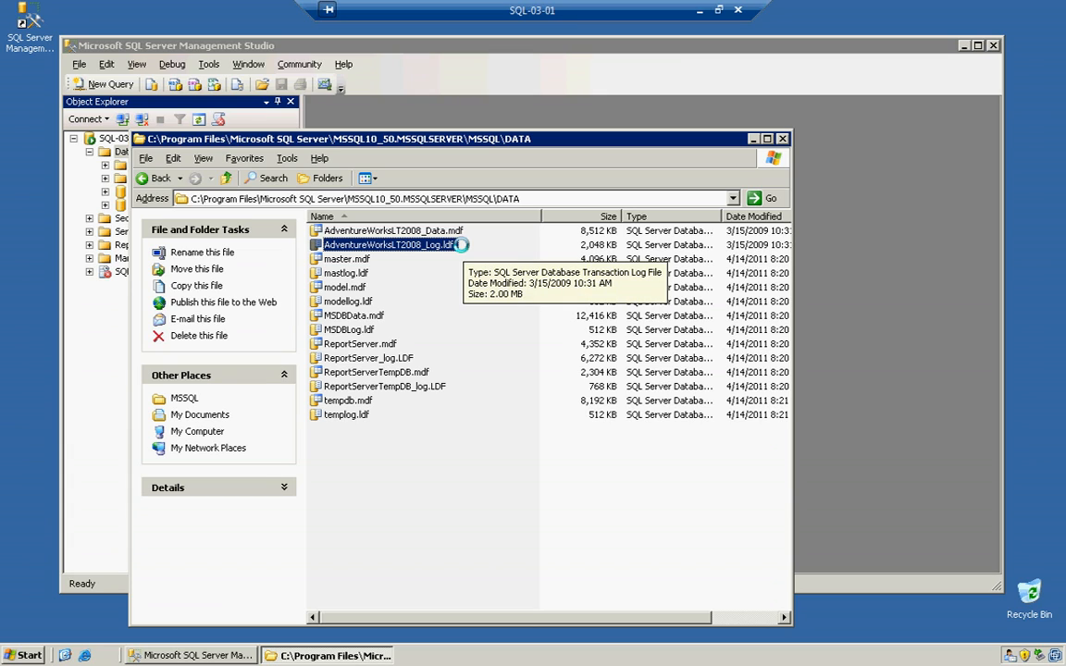
{"action": "left_click", "coordinate": [392, 229]}
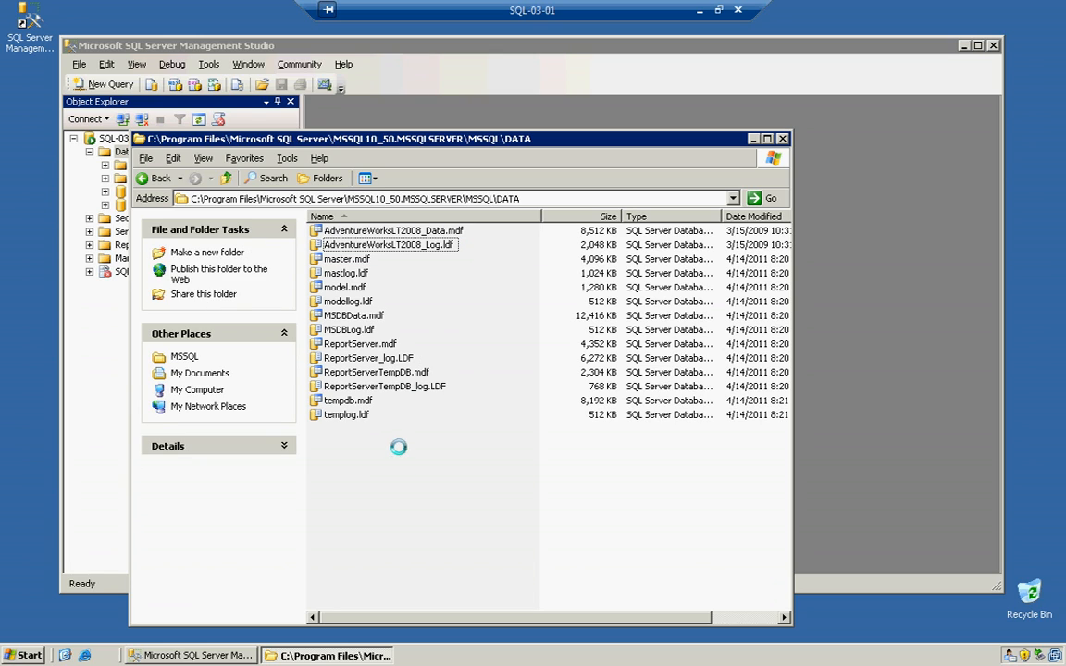
{"action": "right_click", "coordinate": [399, 446]}
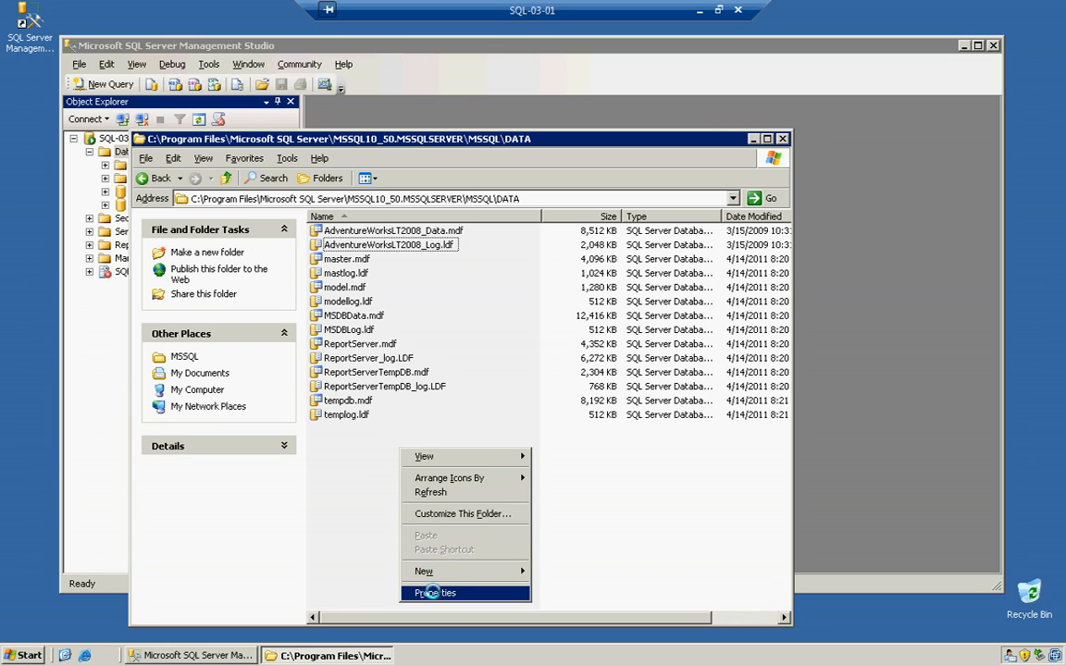
{"action": "left_click", "coordinate": [435, 592]}
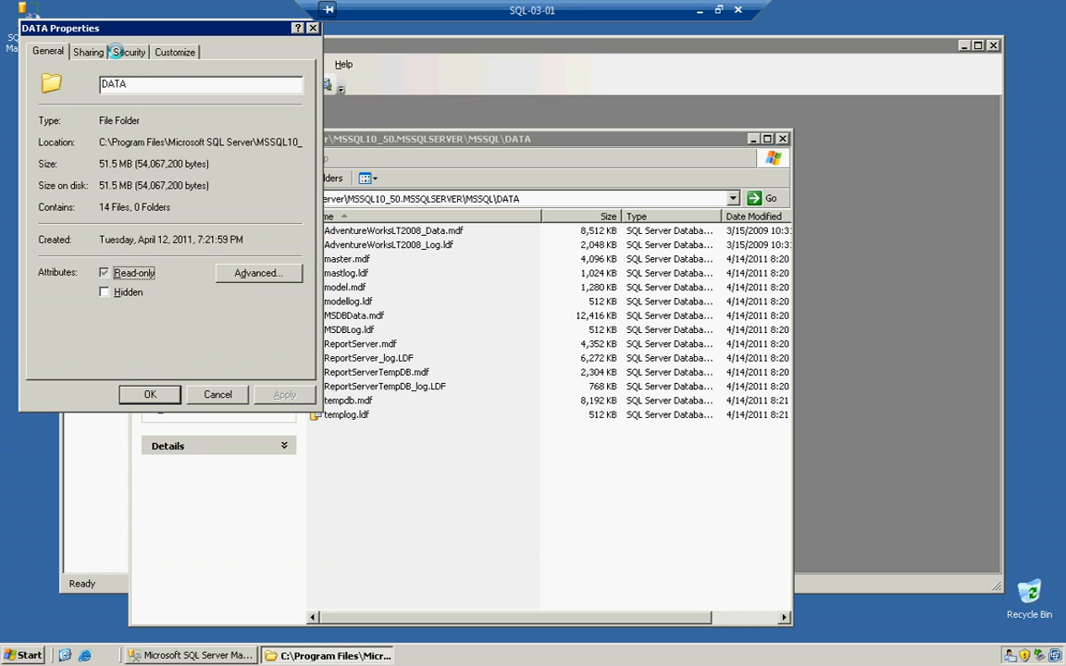
{"action": "left_click", "coordinate": [130, 52]}
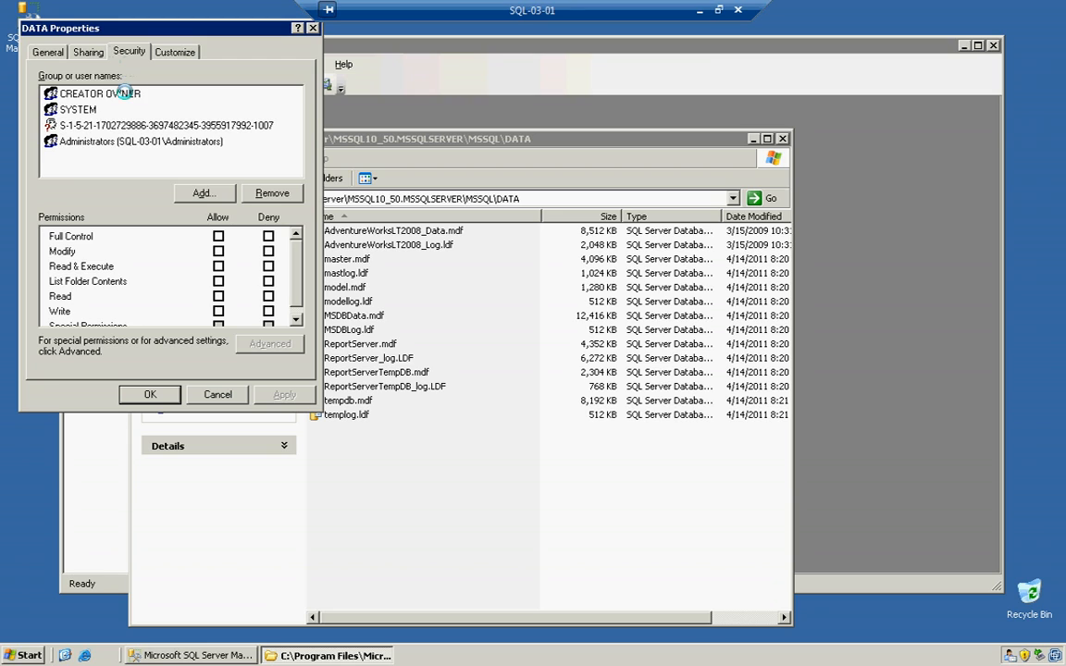
{"action": "left_click", "coordinate": [139, 93]}
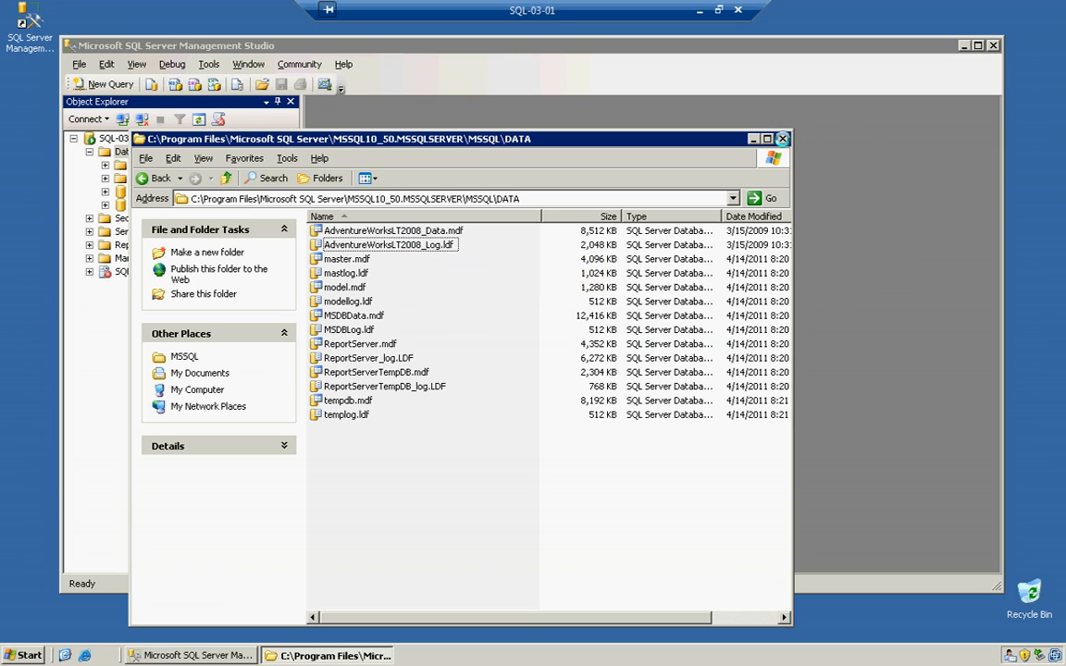
Close Explorer and start Attach Databases, adding AdventureWorksLT2008_Data.mdf from the DATA folder
{"action": "left_click", "coordinate": [780, 137]}
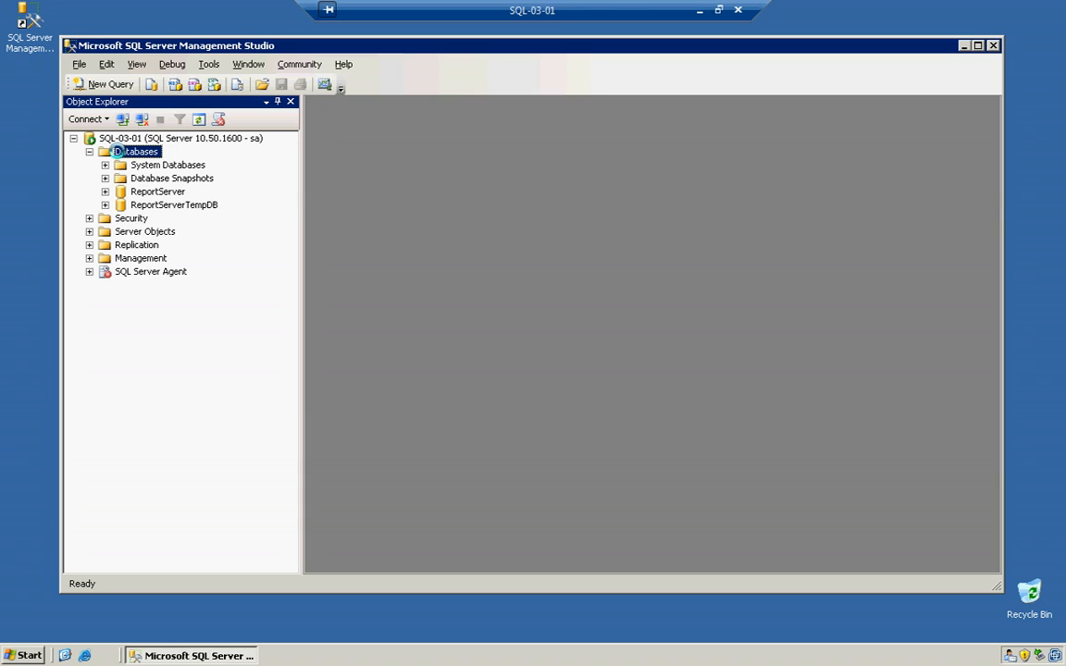
{"action": "right_click", "coordinate": [137, 152]}
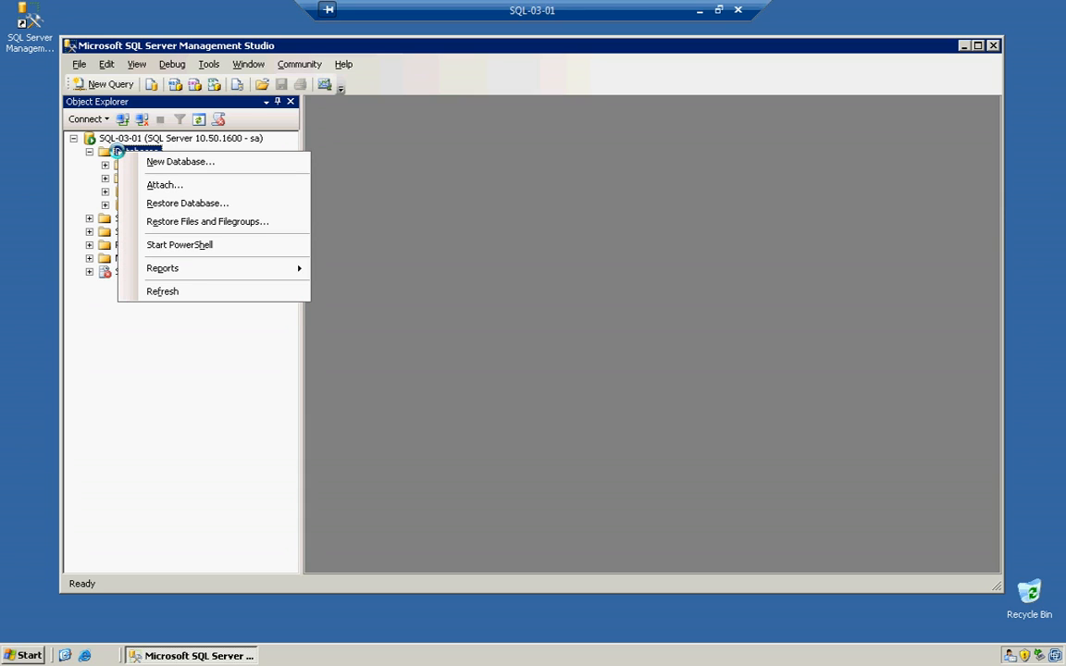
{"action": "mouse_move", "coordinate": [165, 185]}
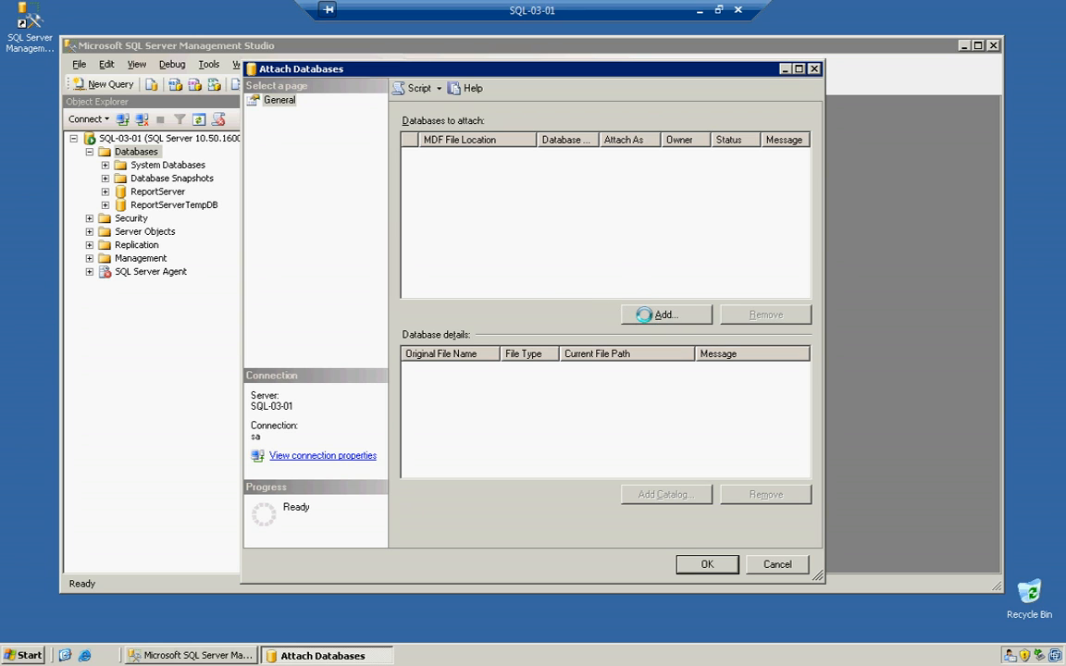
{"action": "left_click", "coordinate": [664, 314]}
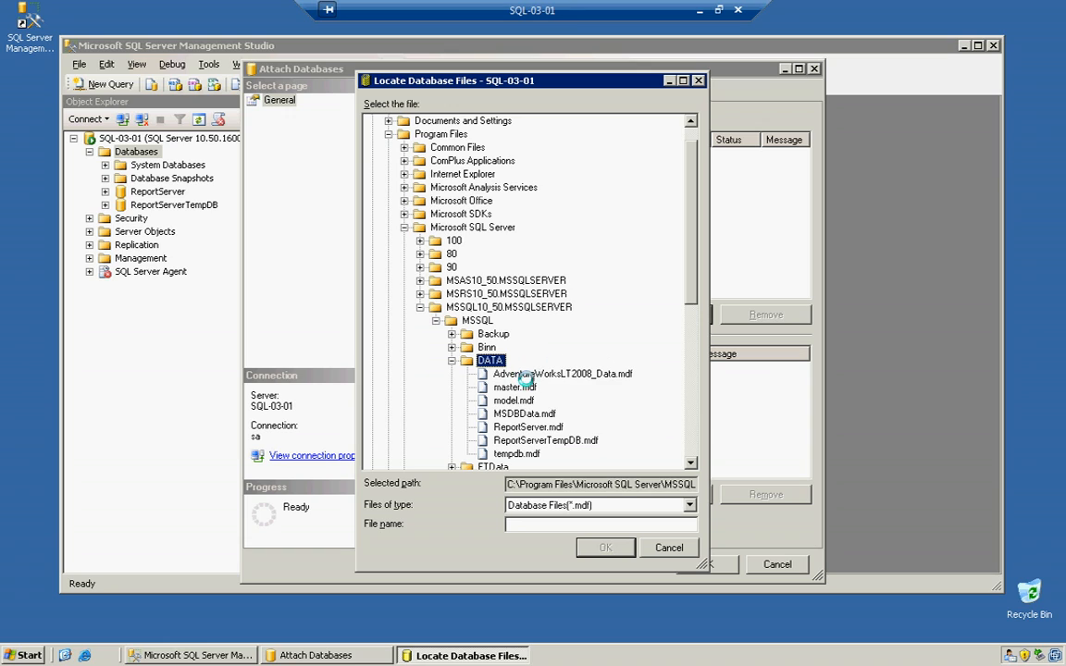
{"action": "mouse_move", "coordinate": [616, 370]}
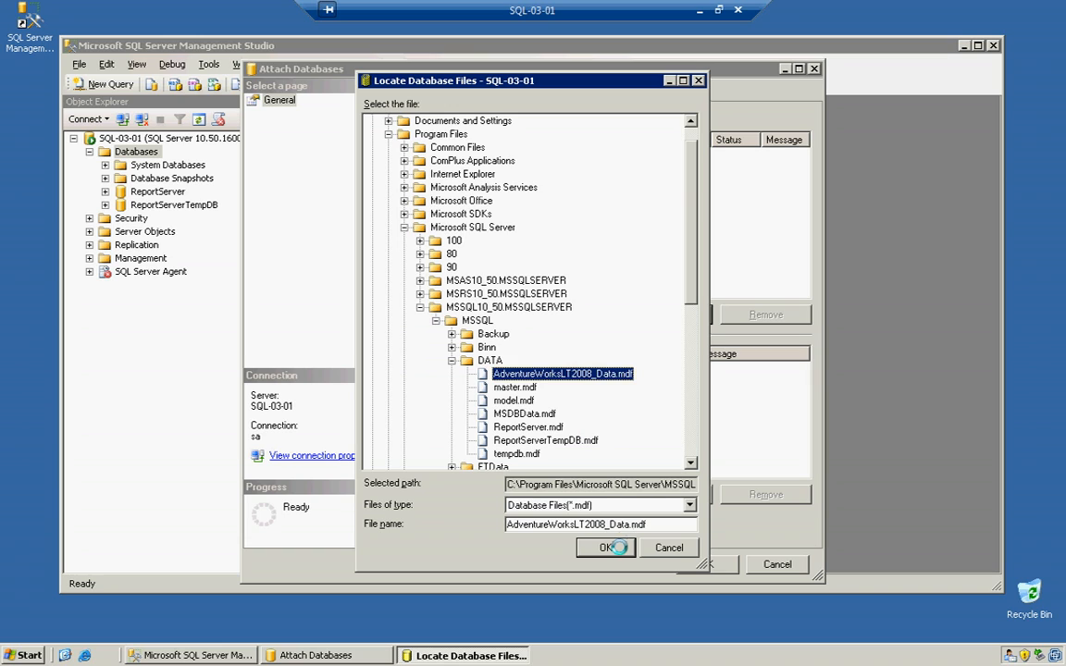
Confirm the data file and review the AdventureWorksLT2008 data and log file rows
{"action": "left_click", "coordinate": [607, 548]}
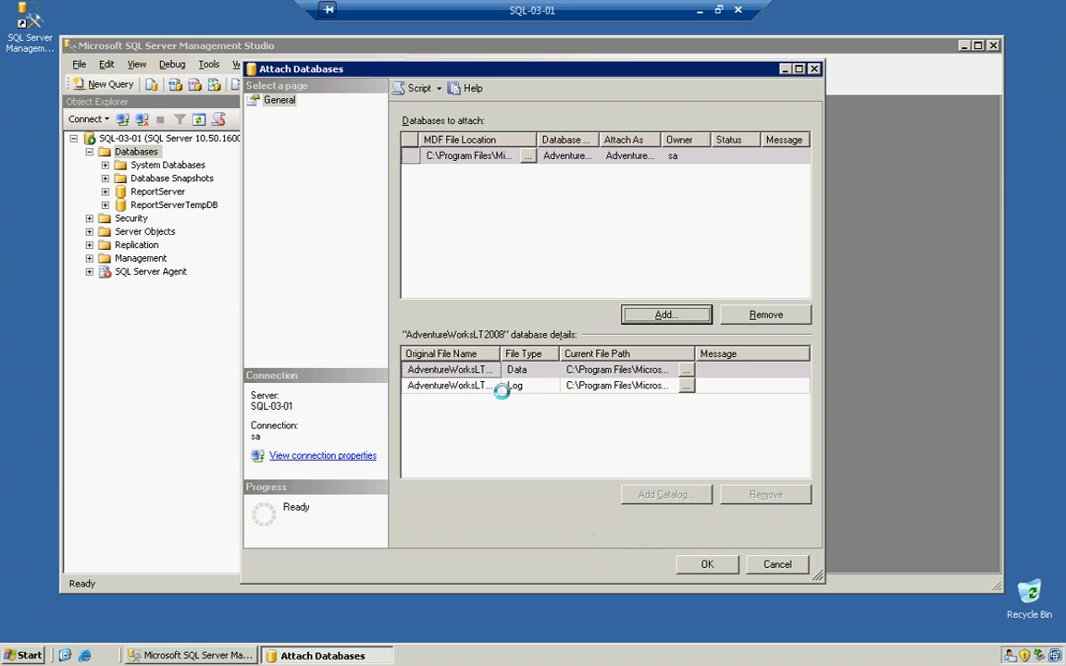
{"action": "left_click", "coordinate": [515, 385]}
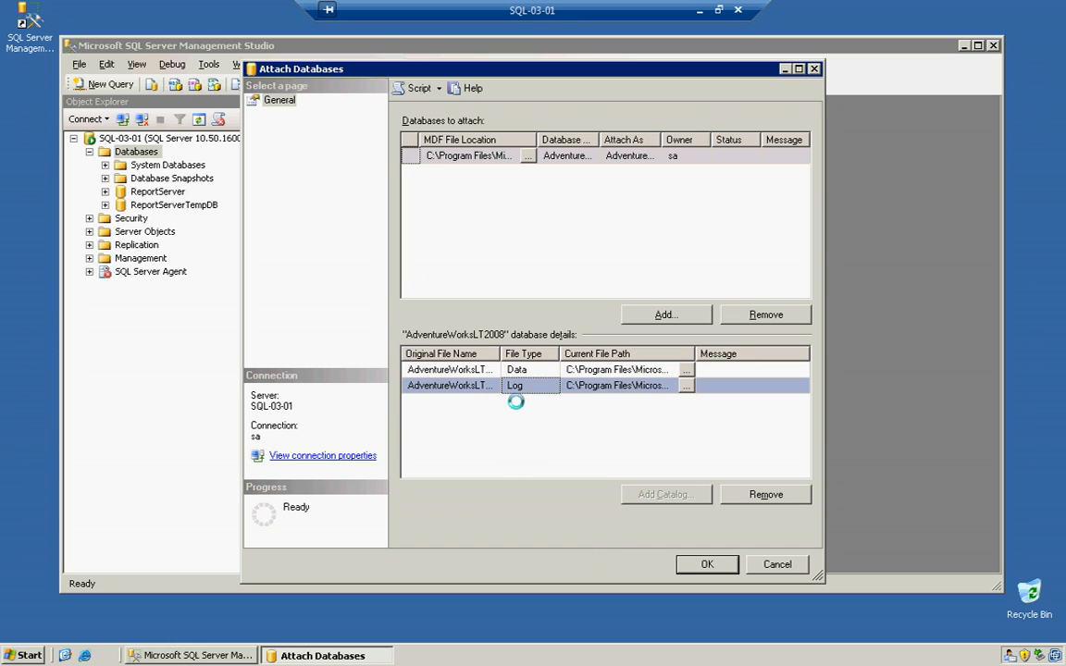
{"action": "mouse_move", "coordinate": [644, 387]}
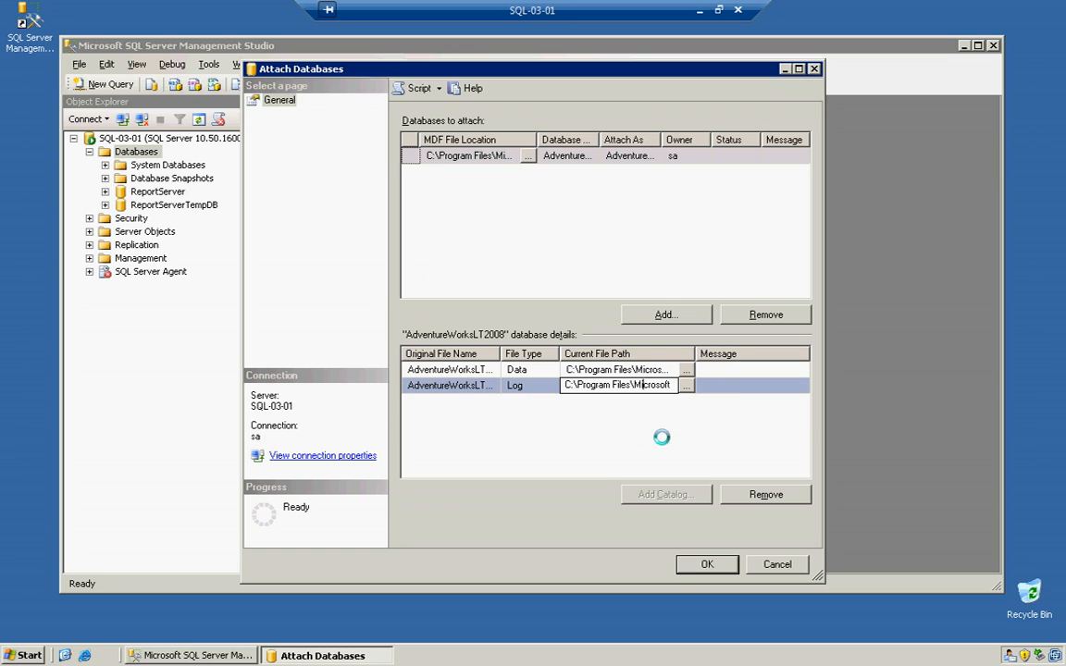
{"action": "left_click", "coordinate": [451, 370]}
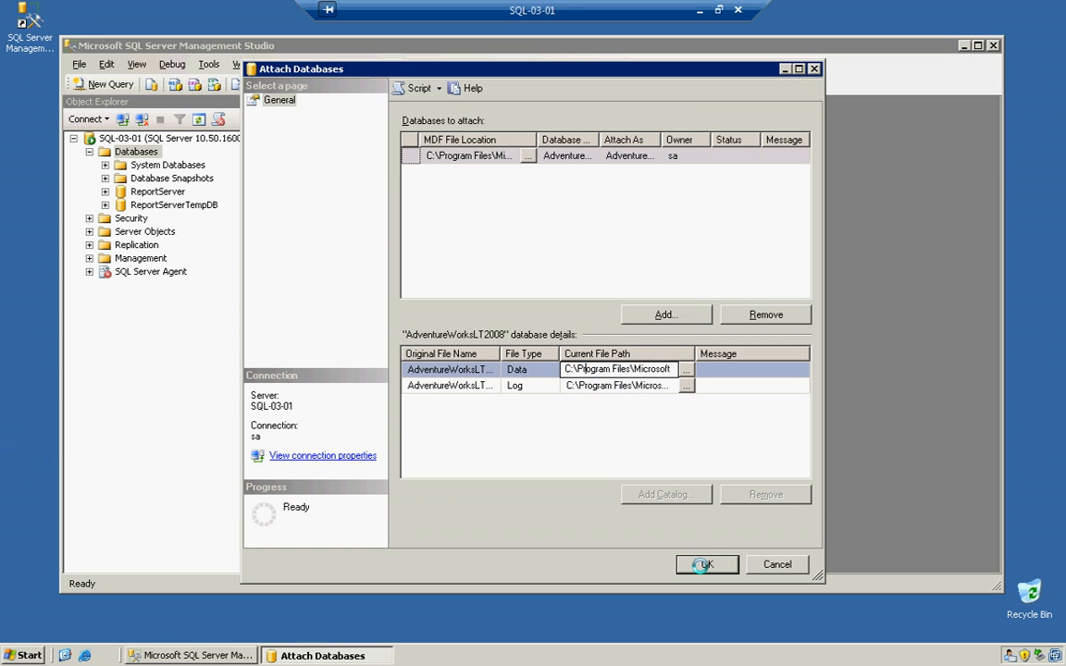
Attach AdventureWorksLT2008 so it appears under the Databases node
{"action": "left_click", "coordinate": [707, 565]}
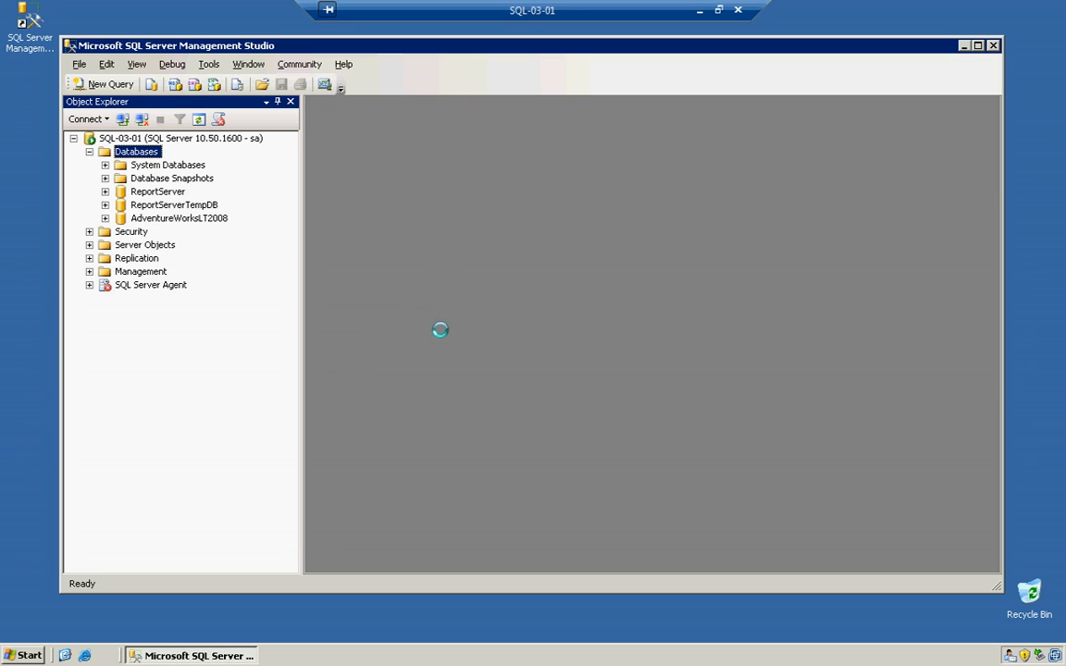
Select the AdventureWorksLT2008 database in Object Explorer, ready for backup
{"action": "left_click", "coordinate": [178, 219]}
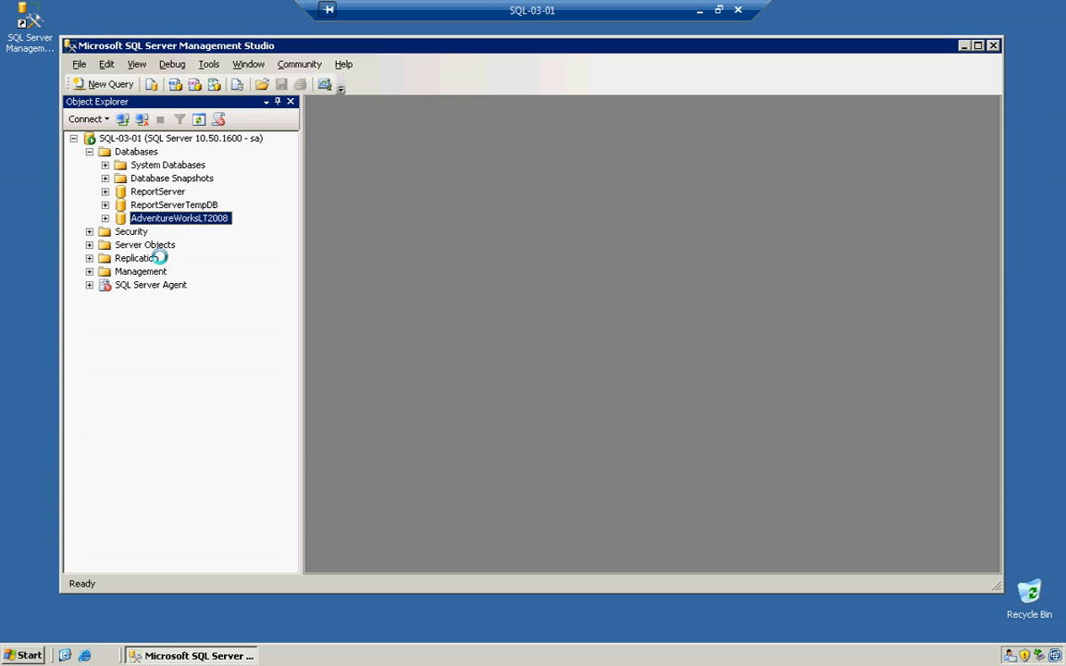
{"action": "mouse_move", "coordinate": [171, 245]}
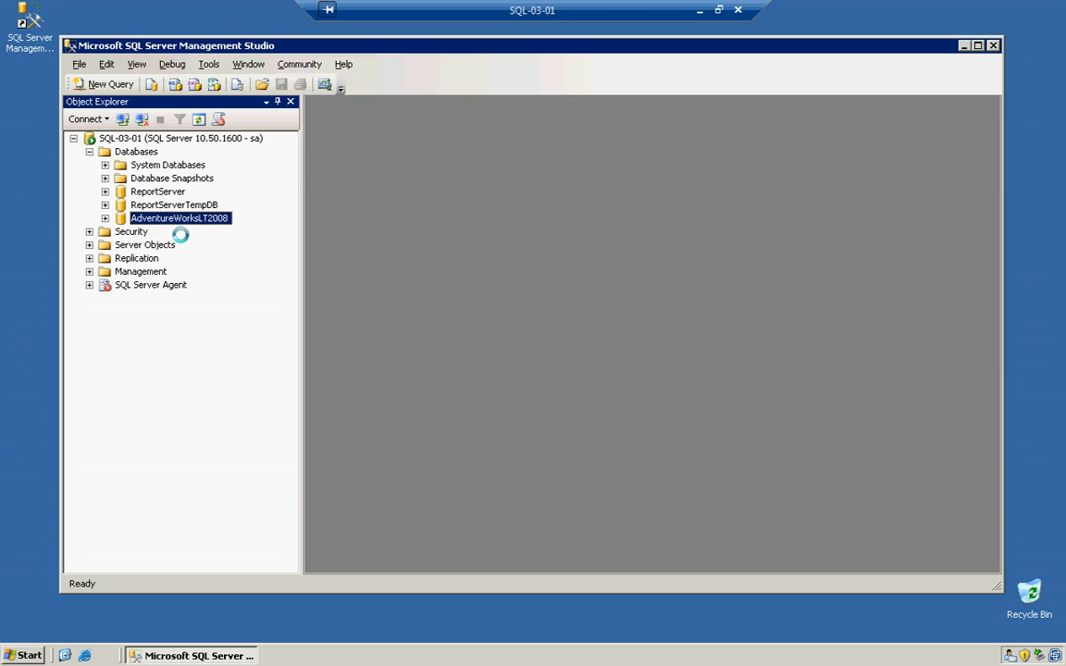
{"action": "mouse_move", "coordinate": [159, 245]}
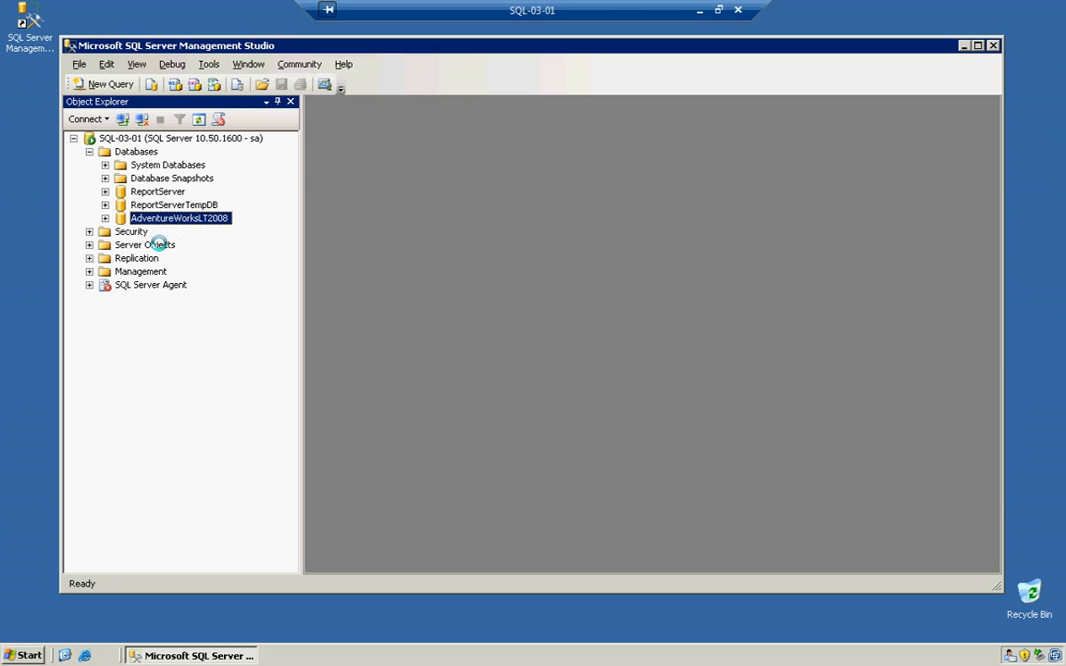
{"action": "mouse_move", "coordinate": [183, 231]}
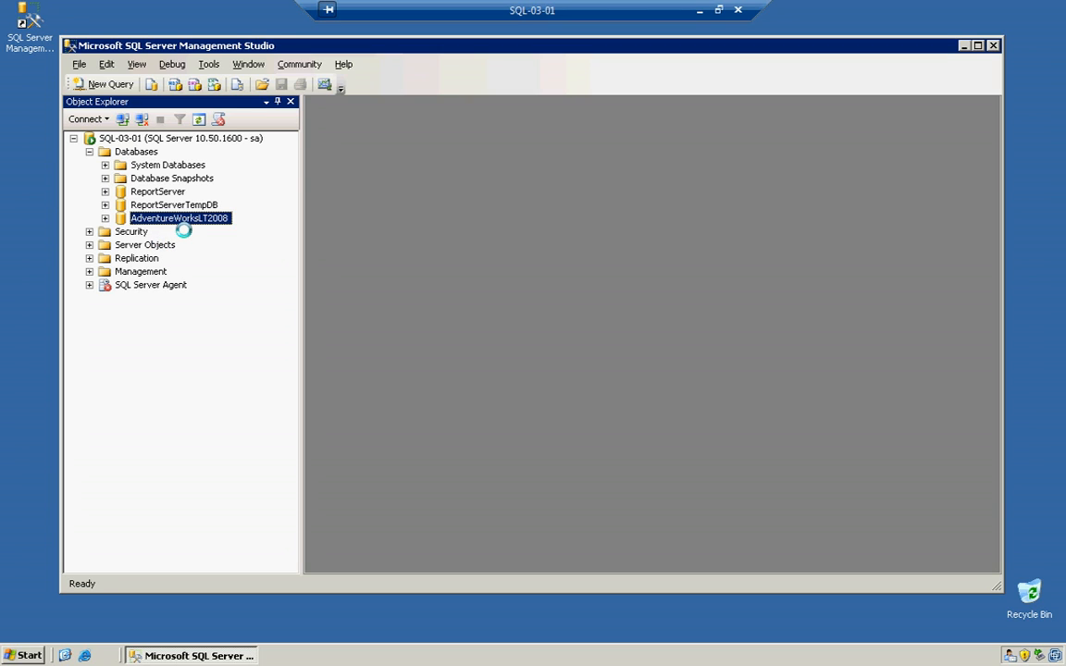